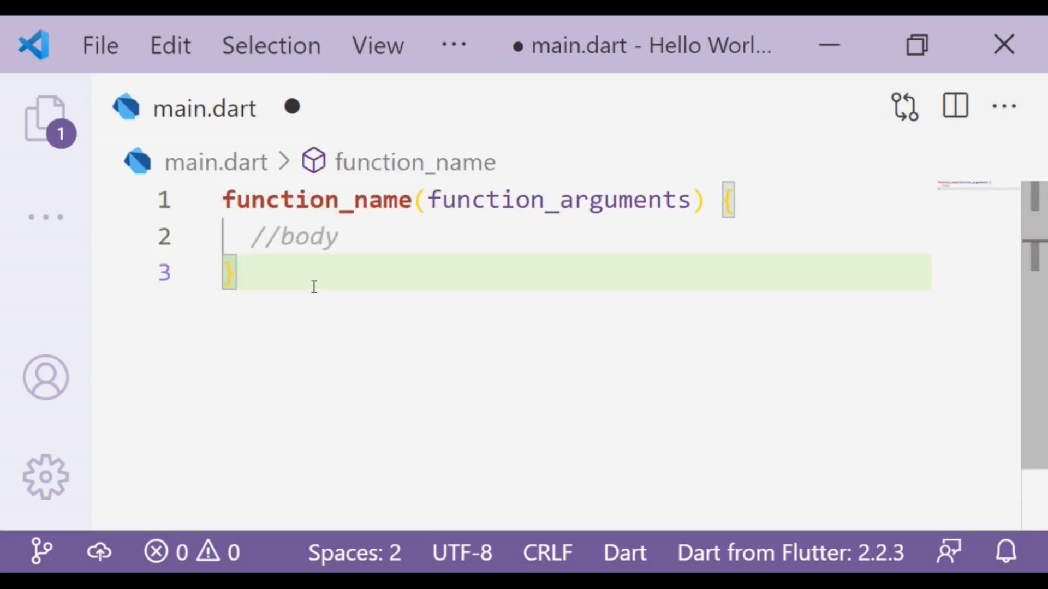
Rename the placeholder function to greet.
double_click(315, 199)
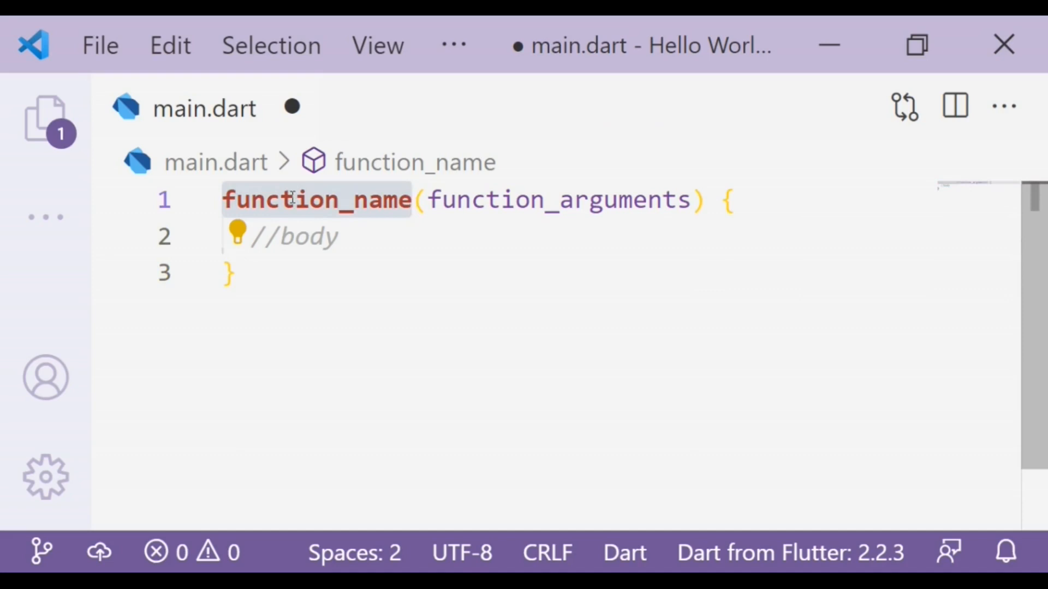
type("gree")
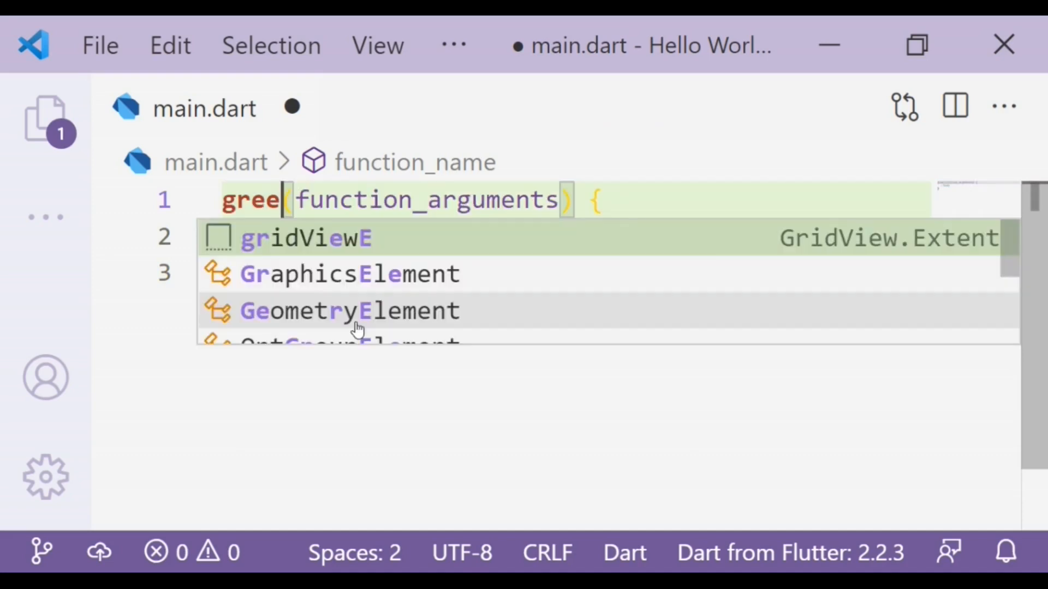
type("t")
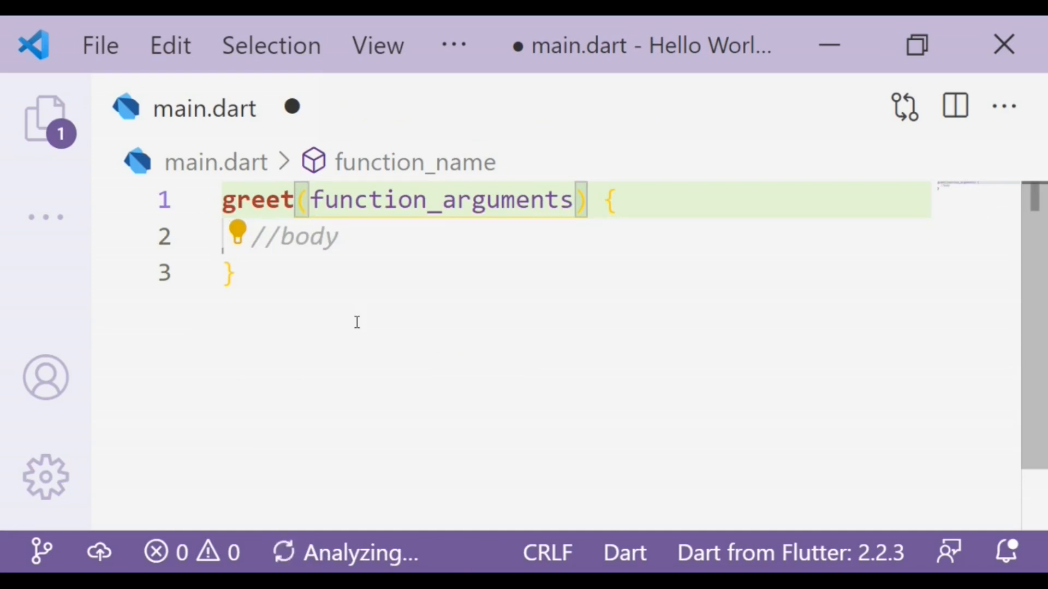
Replace the argument placeholder with a String title parameter and select the body comment.
left_click(308, 198)
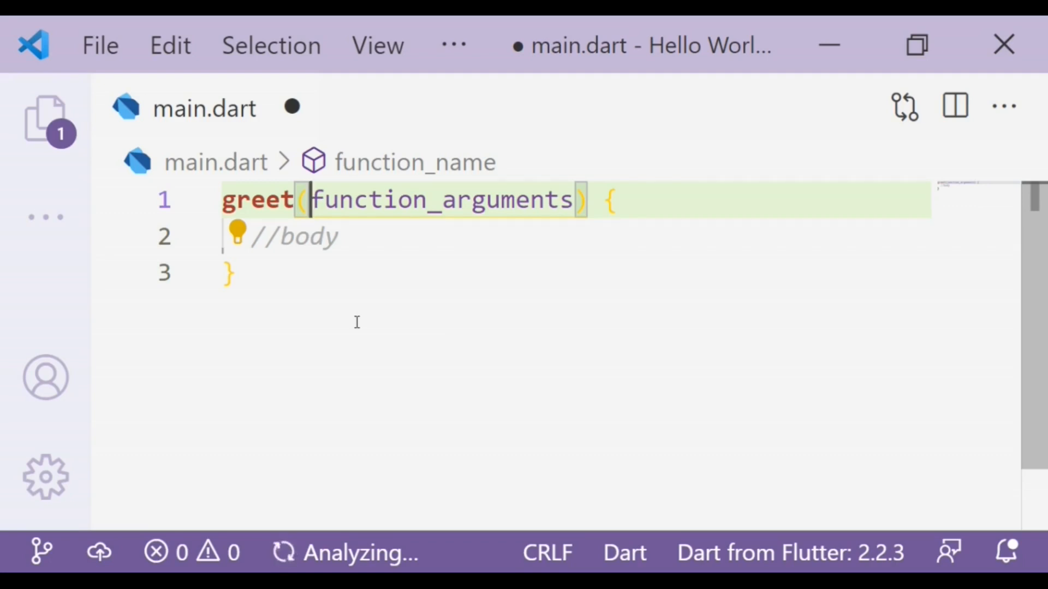
mouse_move(346, 267)
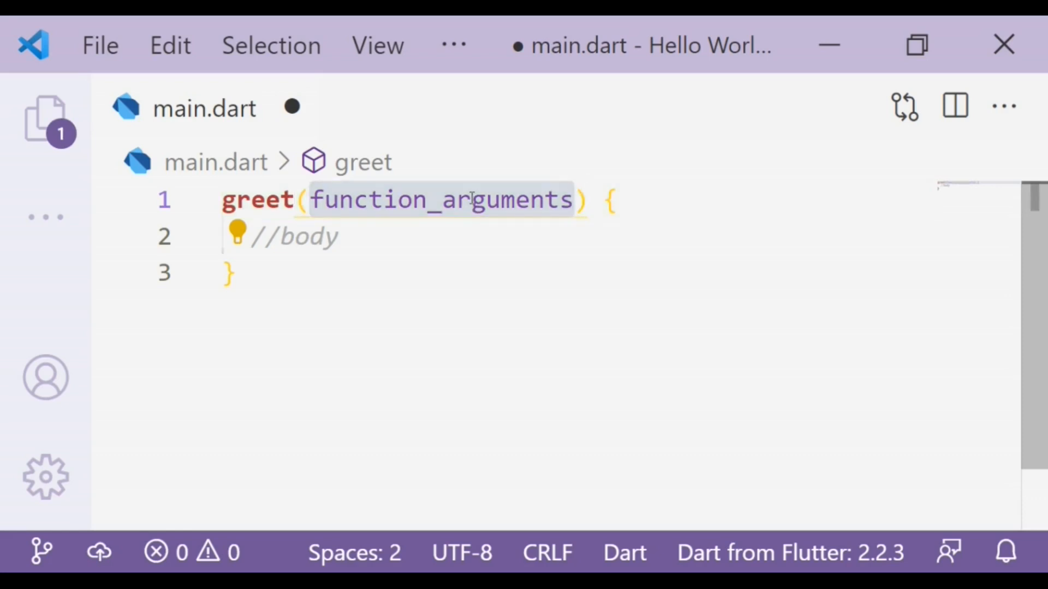
type("ti) {")
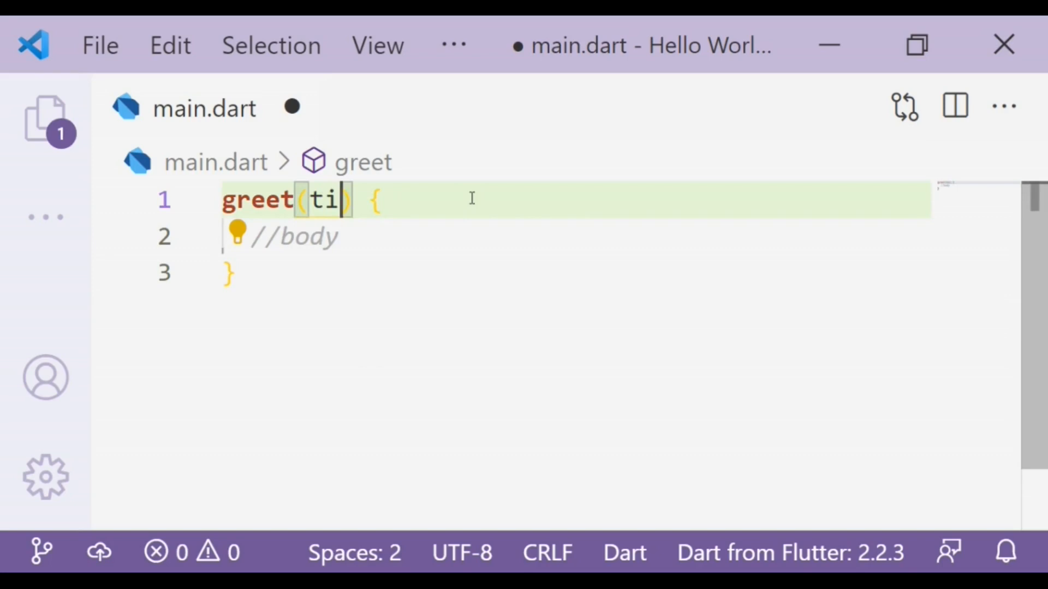
type("tle")
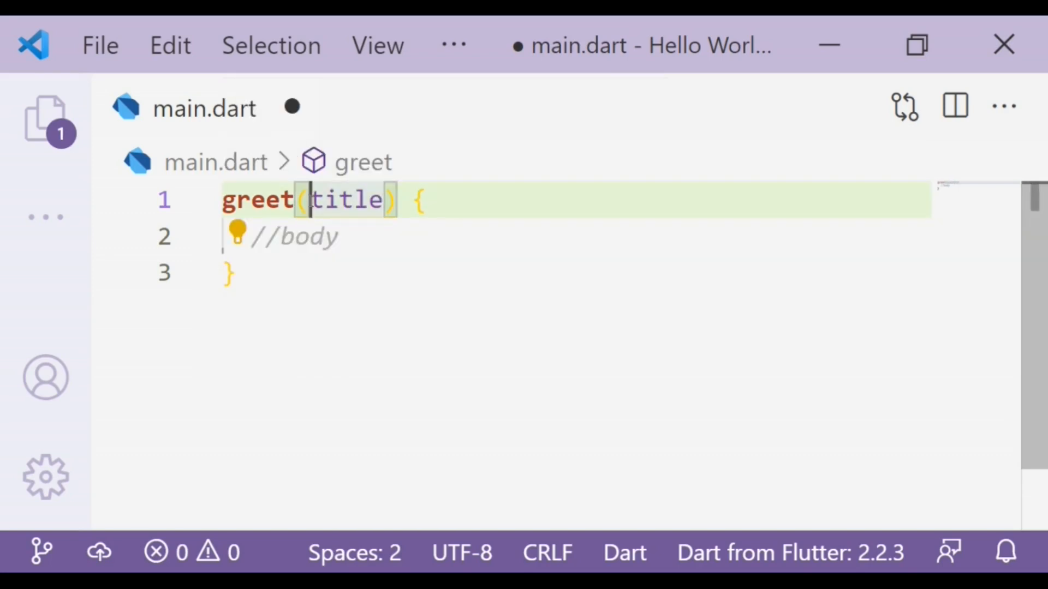
type("String")
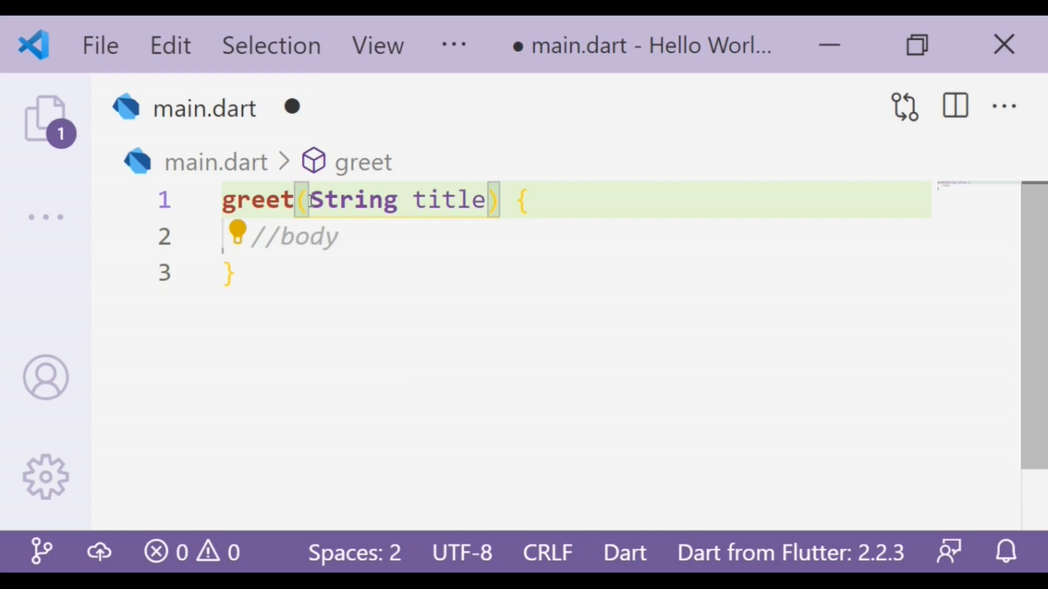
left_click(415, 199)
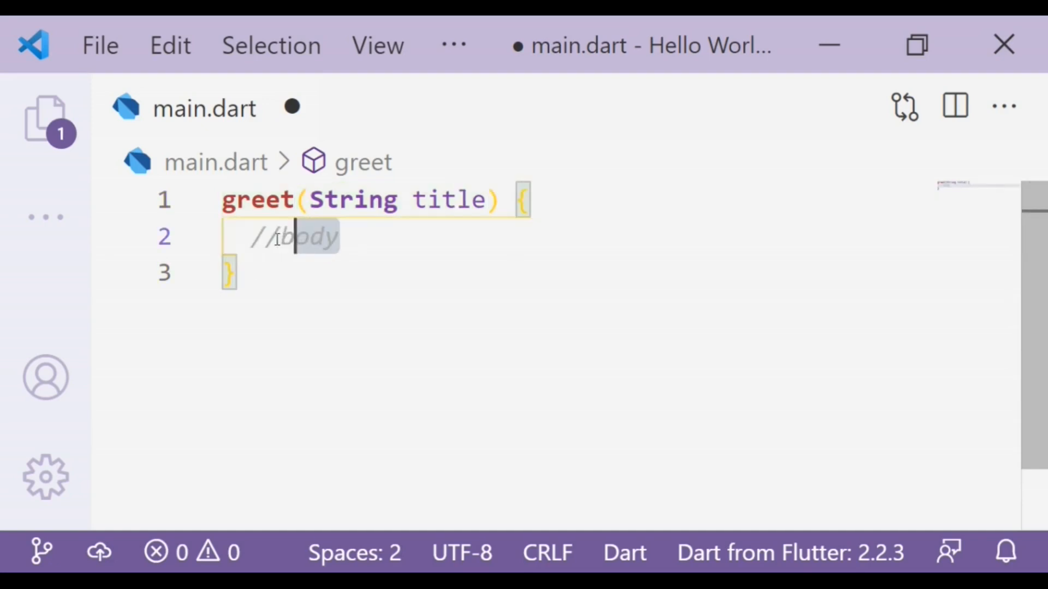
Make greet's body print "Welcome to $title Course".
type("pr")
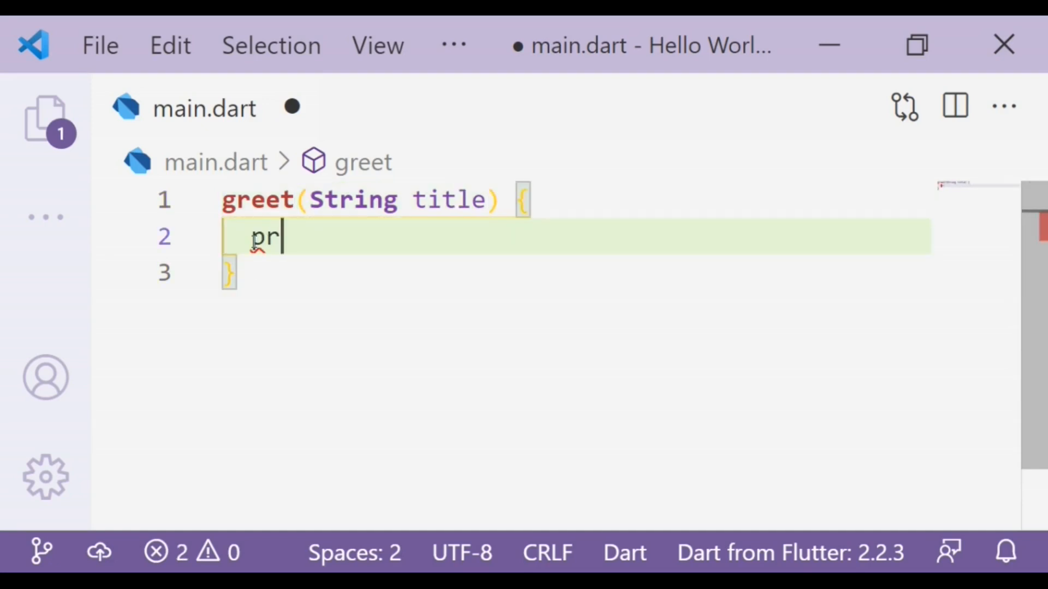
key("Tab")
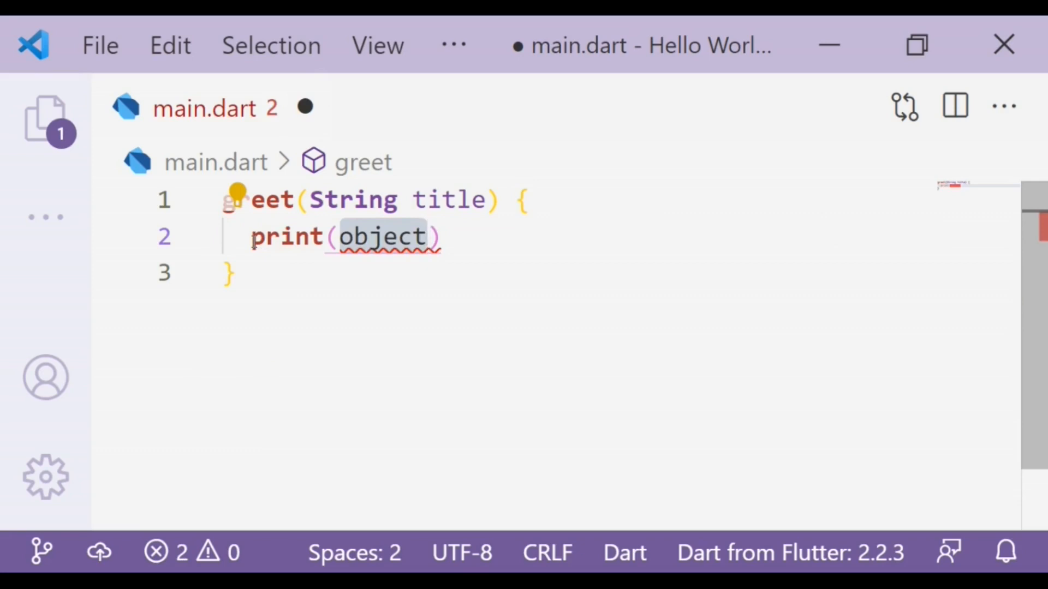
type("\"We\"")
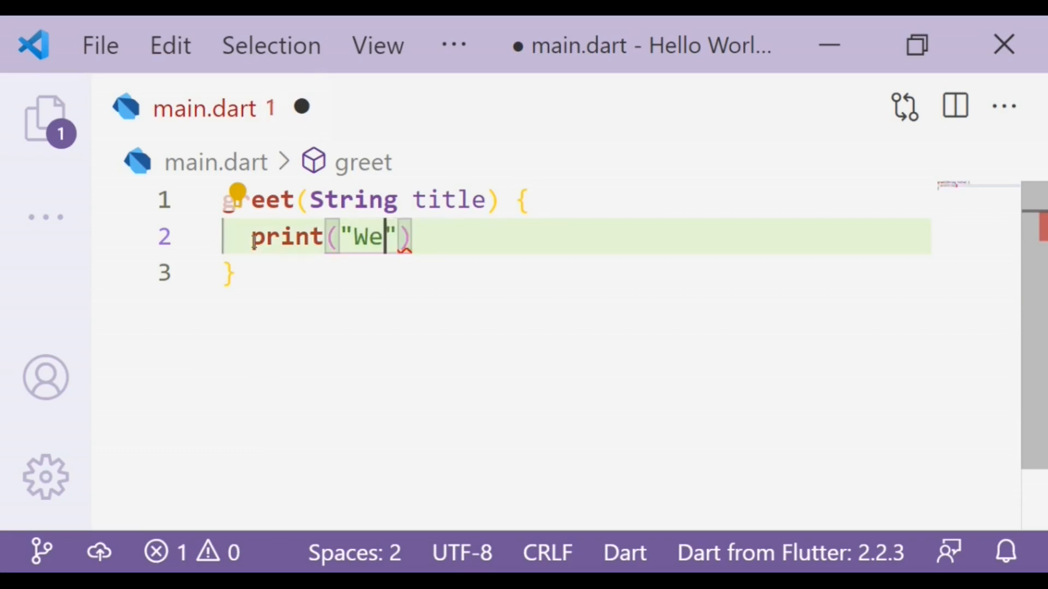
type("lcome to")
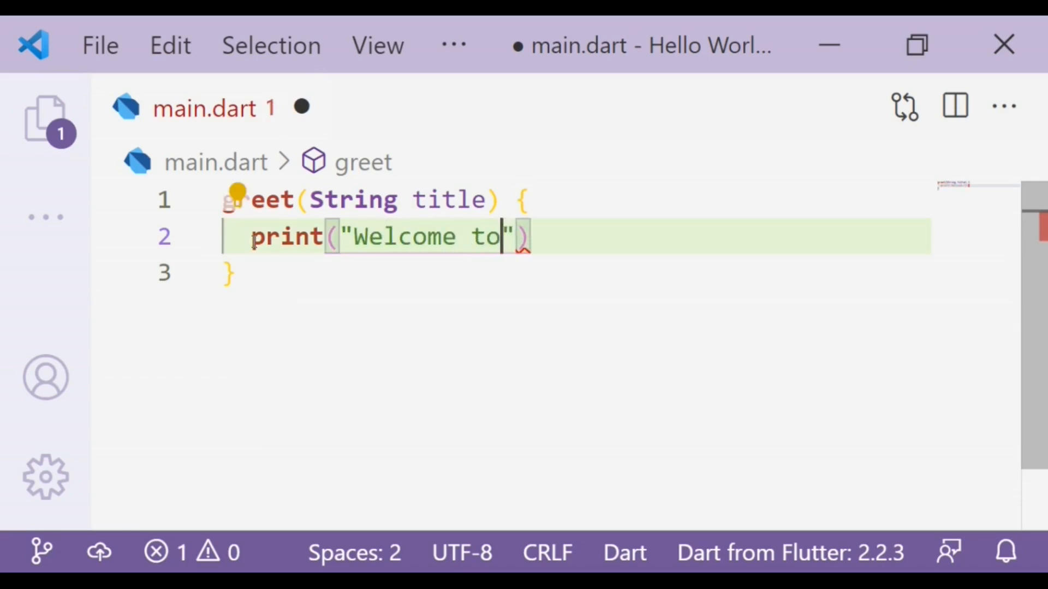
type("$")
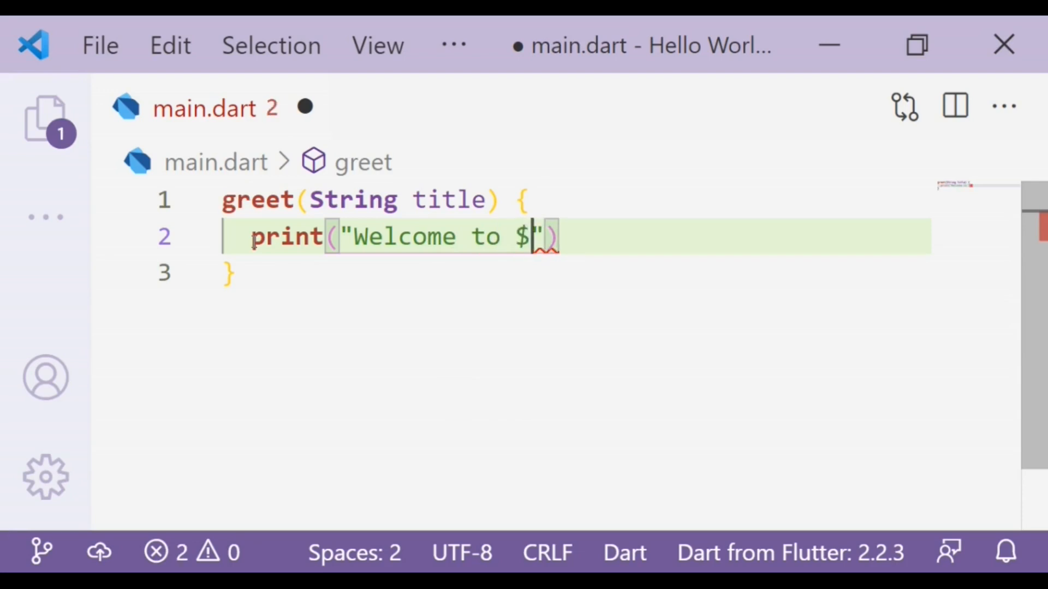
type("title")
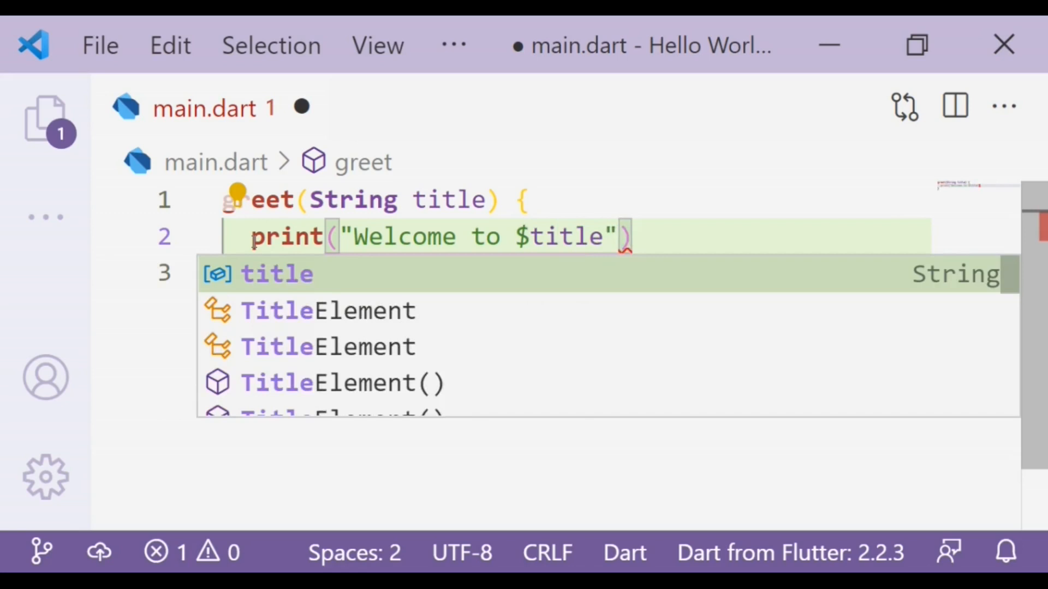
type("Course")
type("main() {")
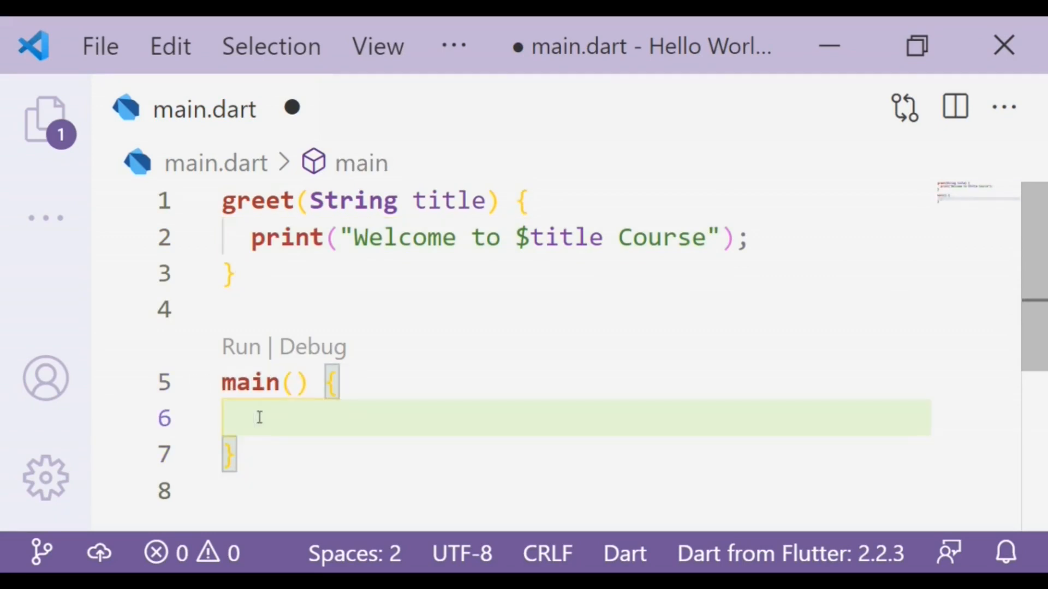
Add a main function that calls greet("Dart").
type("greet(title")
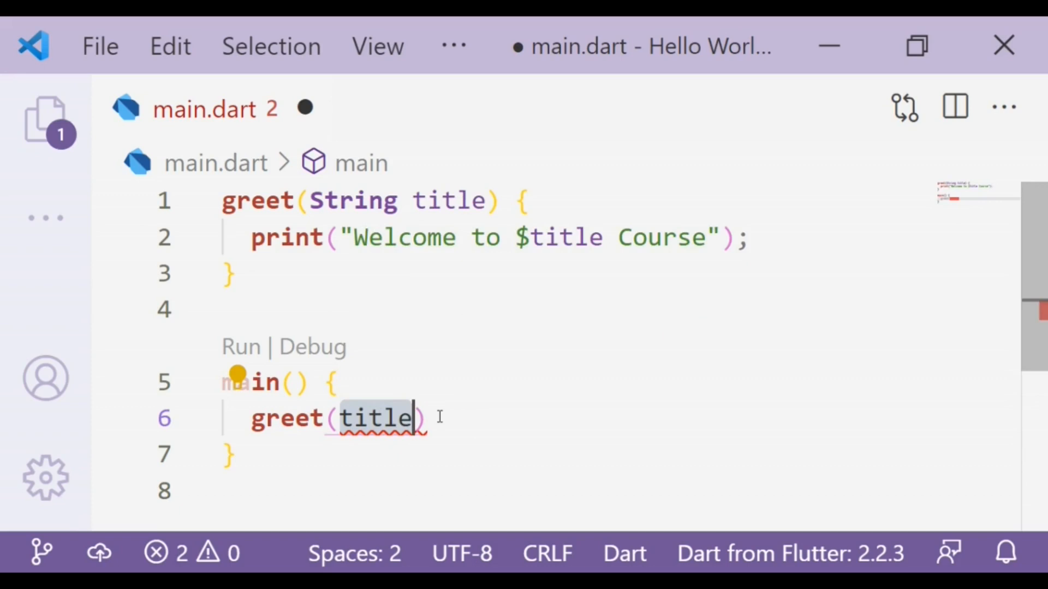
type("\"D\"")
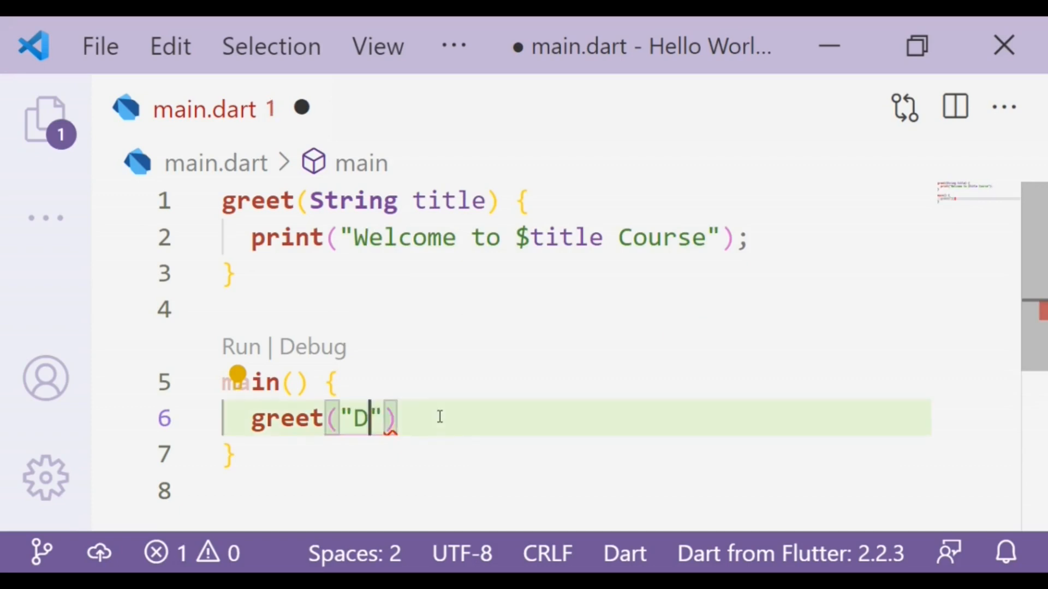
type("art")
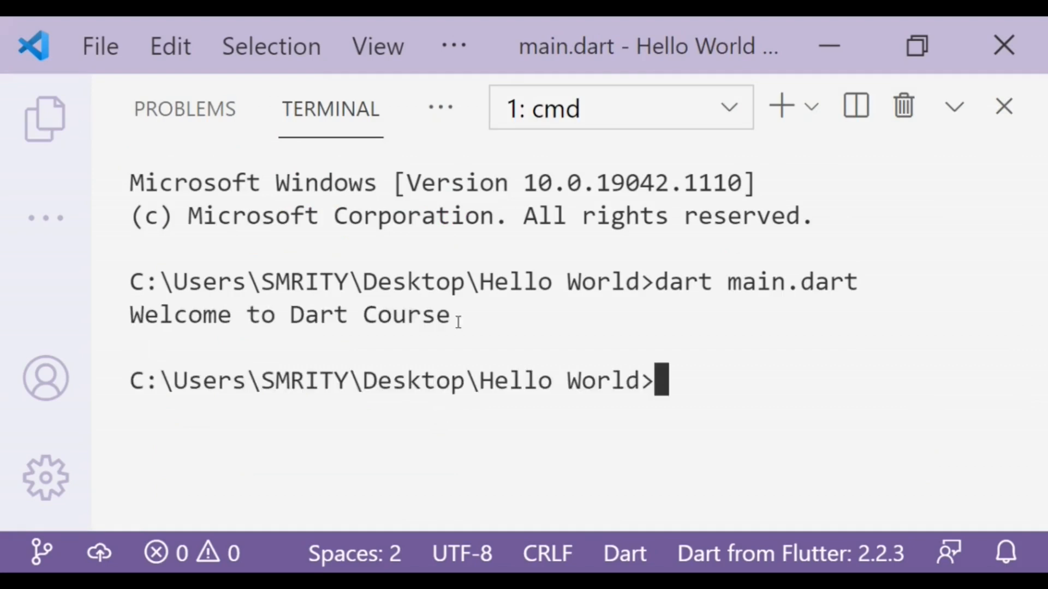
Leave the terminal output and return to editing main.dart.
double_click(288, 315)
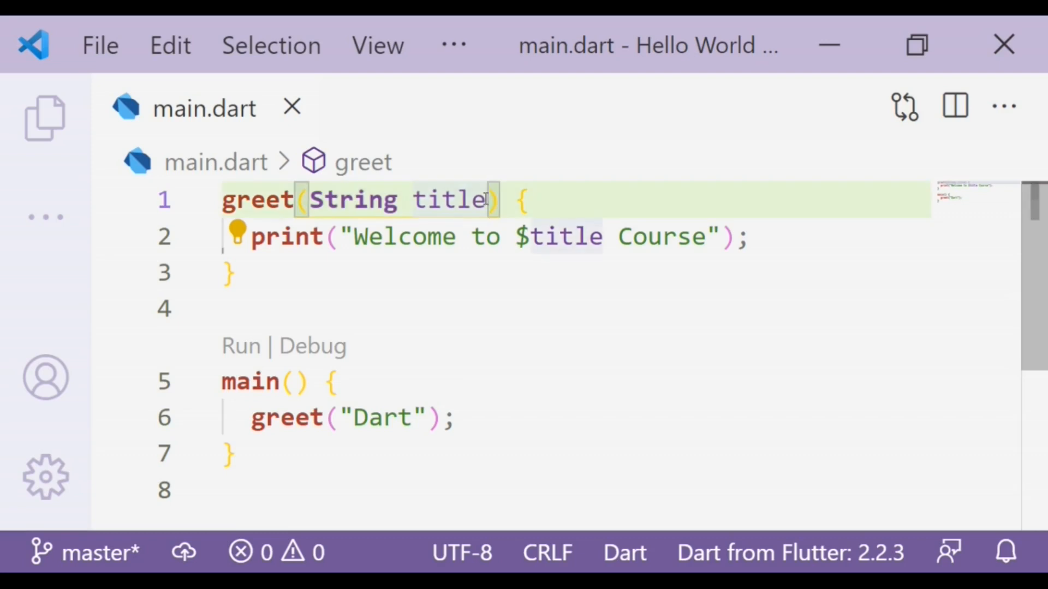
Add a double version parameter to greet and print it after $title in the message.
left_click(491, 198)
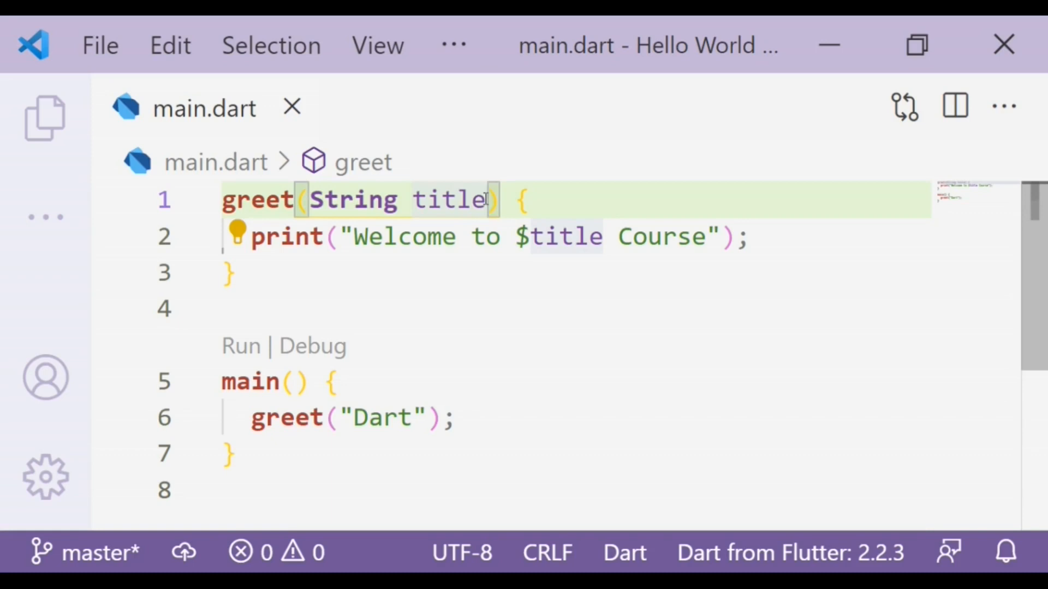
type("dou")
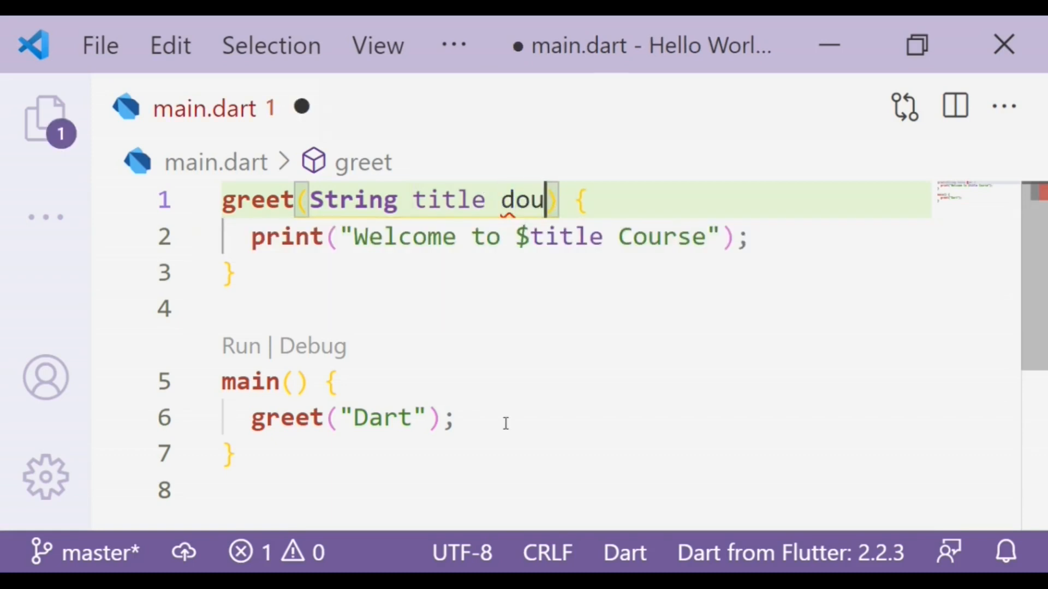
type("ble")
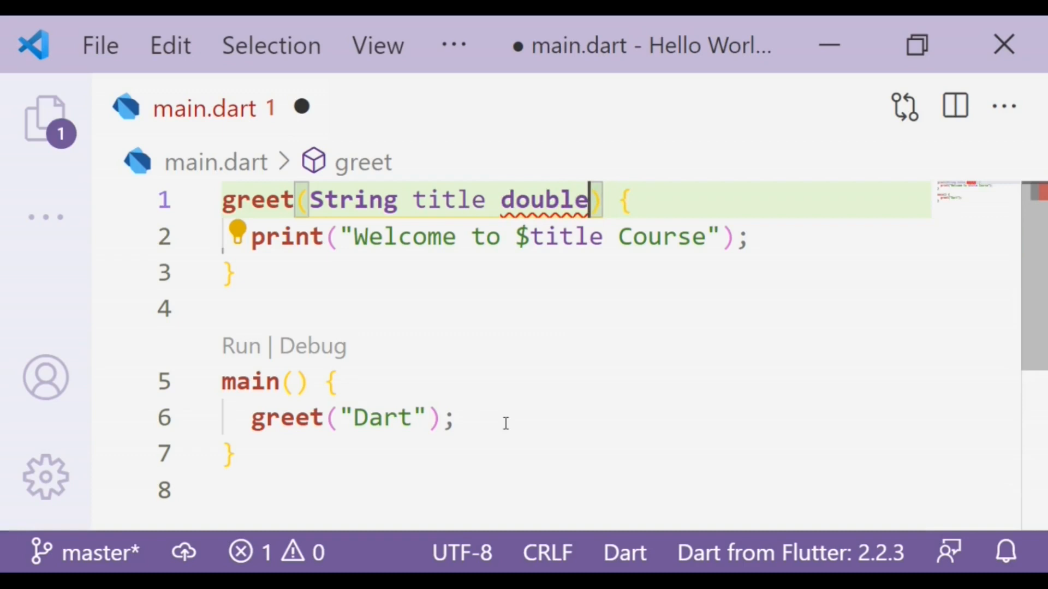
type("versi")
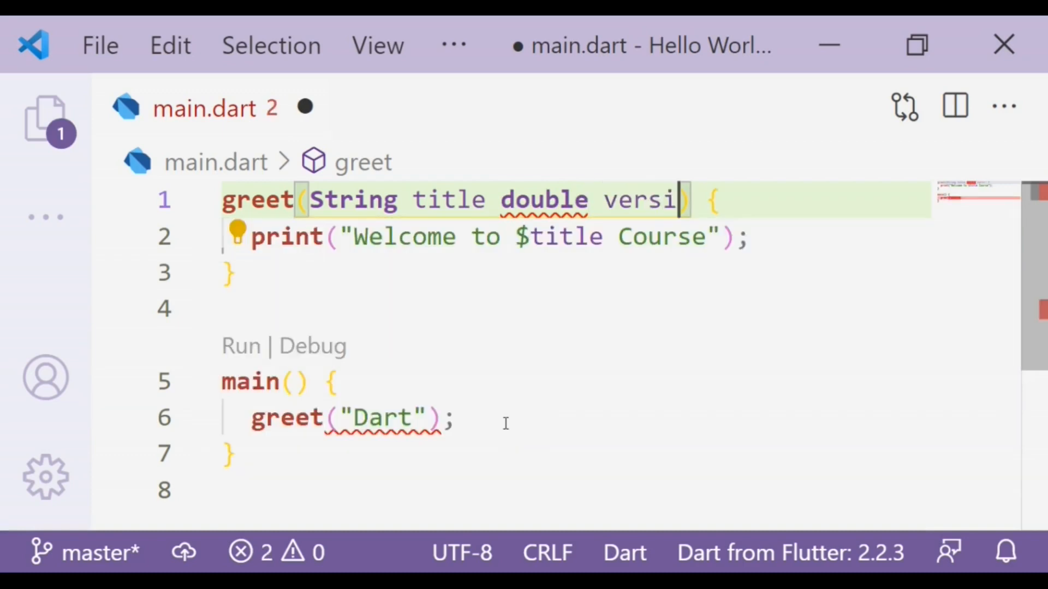
type("on")
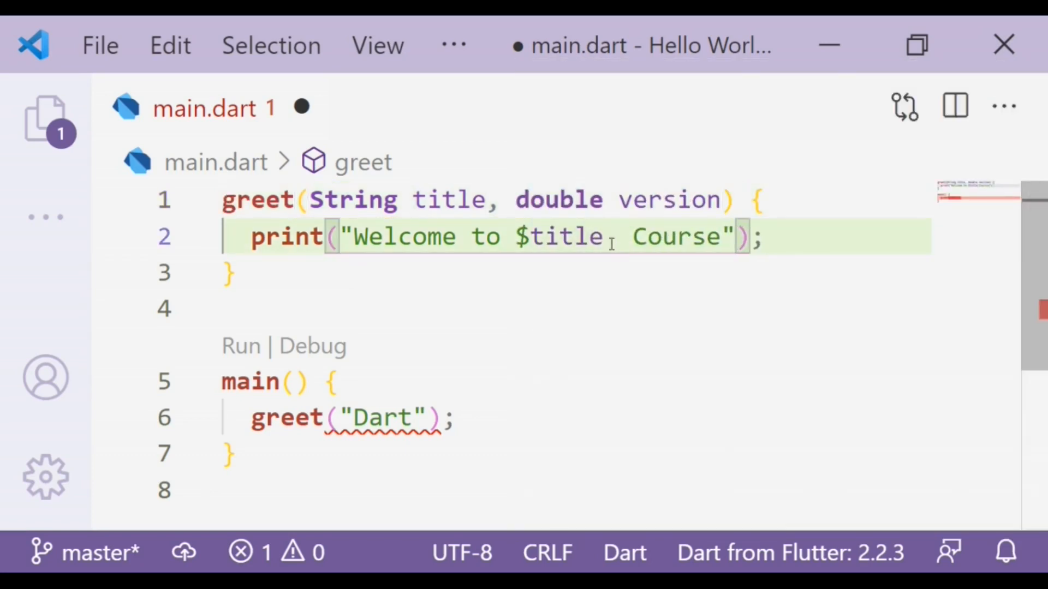
type("$v")
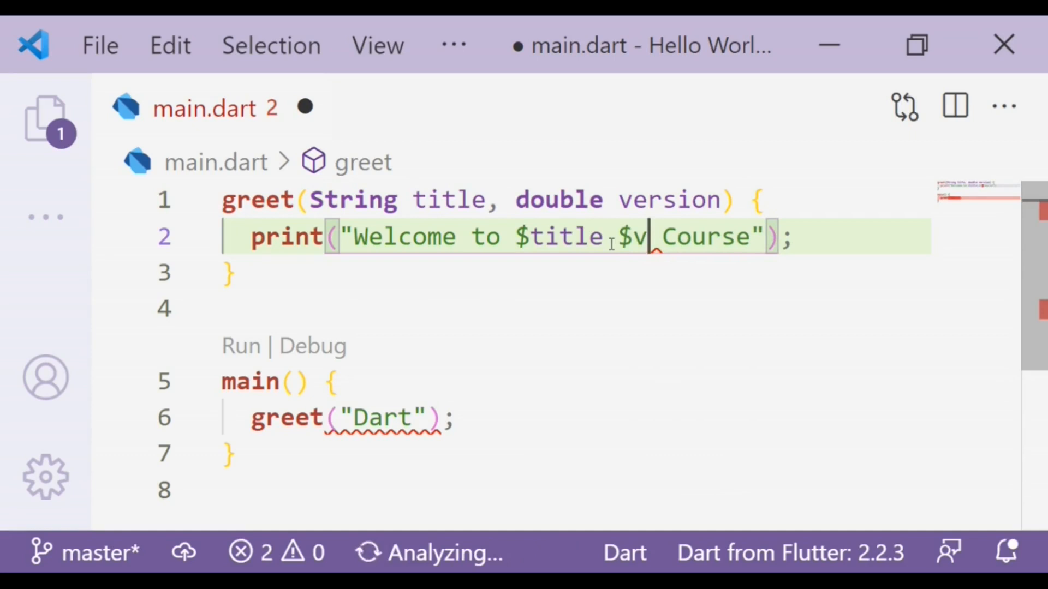
type("ersion")
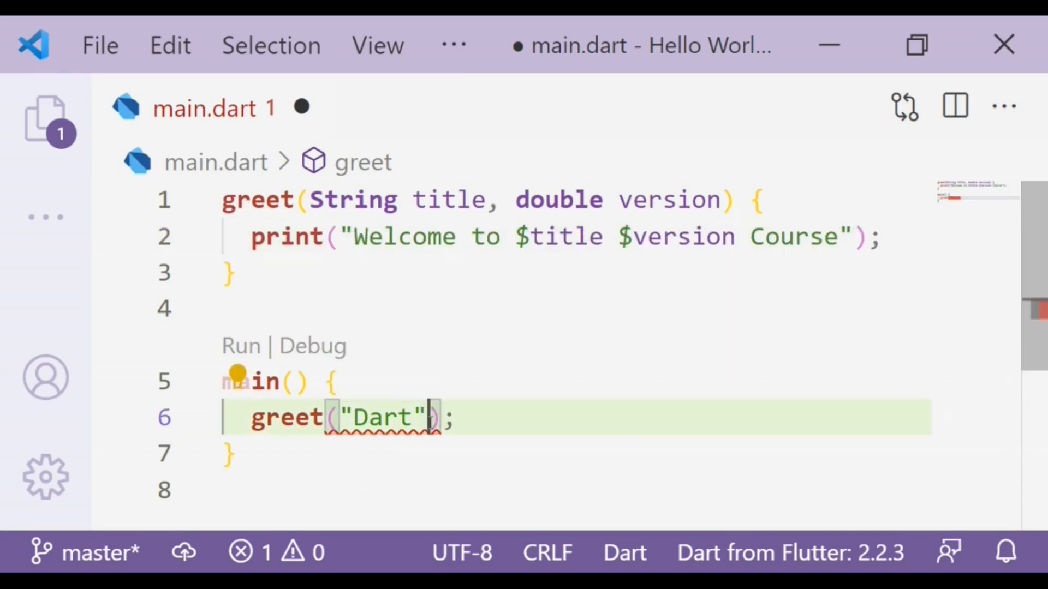
Pass 2.13 as the version argument in main's greet("Dart") call.
type(",")
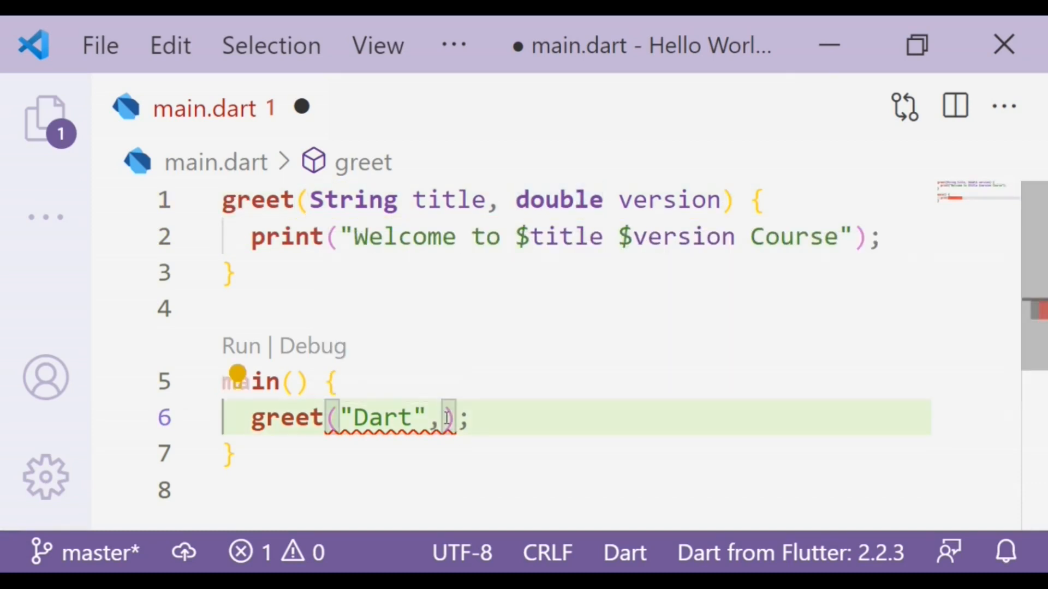
type("2")
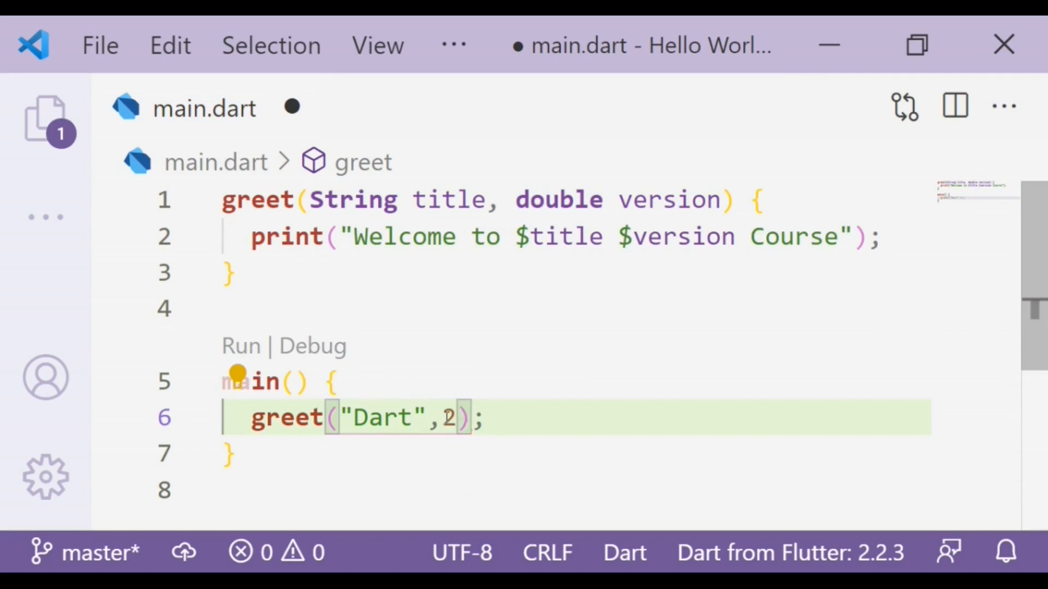
type(".13")
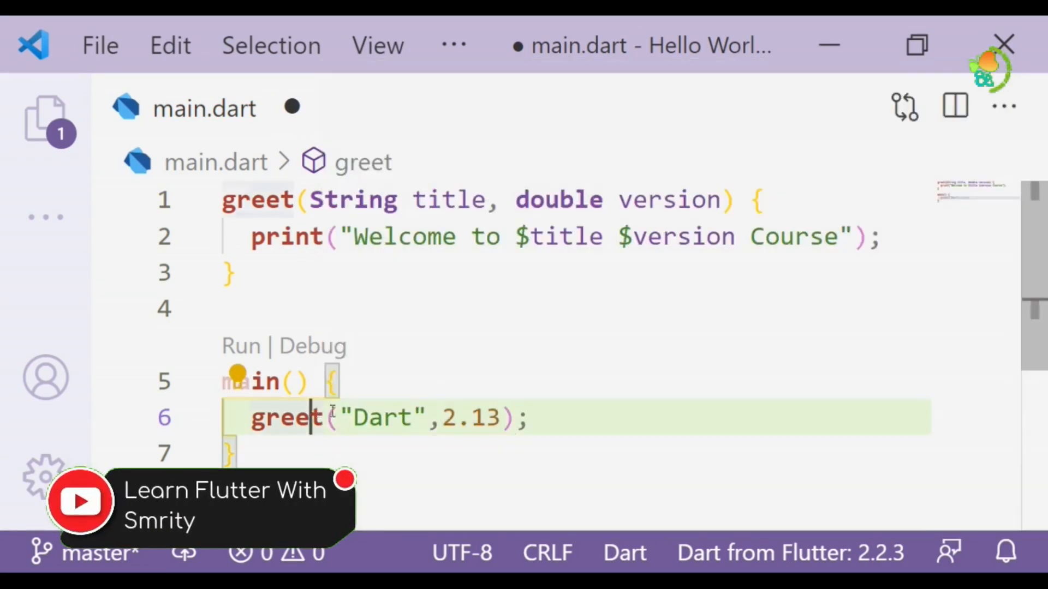
double_click(381, 417)
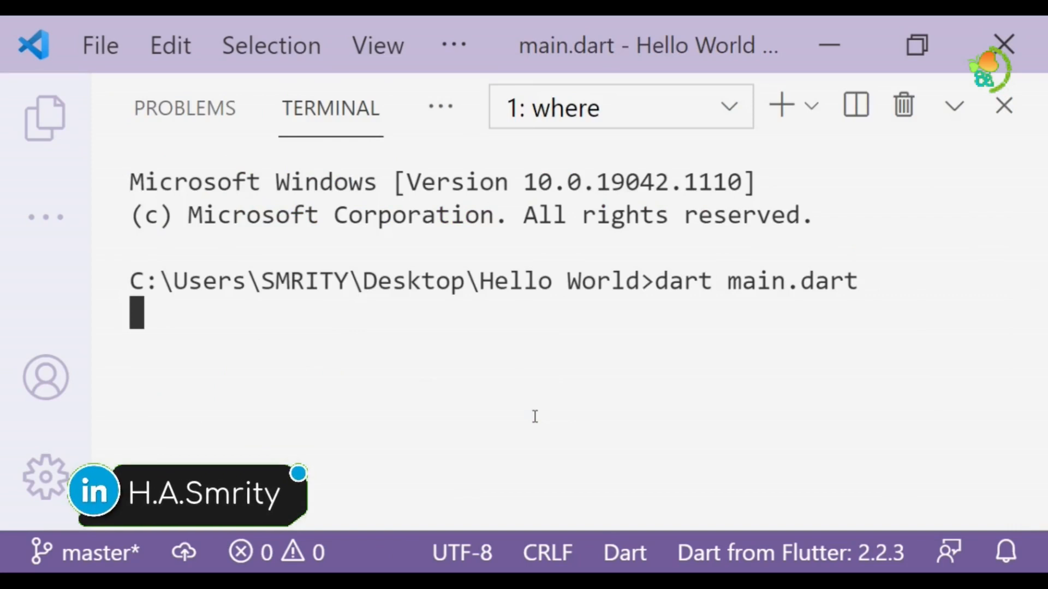
Run dart main.dart in the integrated terminal.
key("Enter")
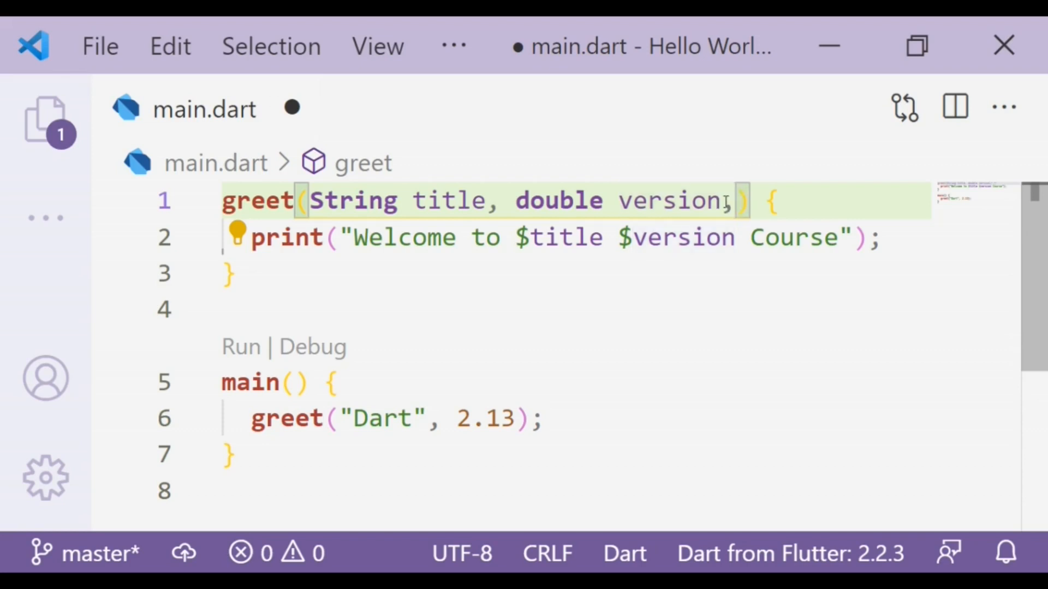
Add an optional positional [String exclamation = "!"] parameter to greet.
type("[]")
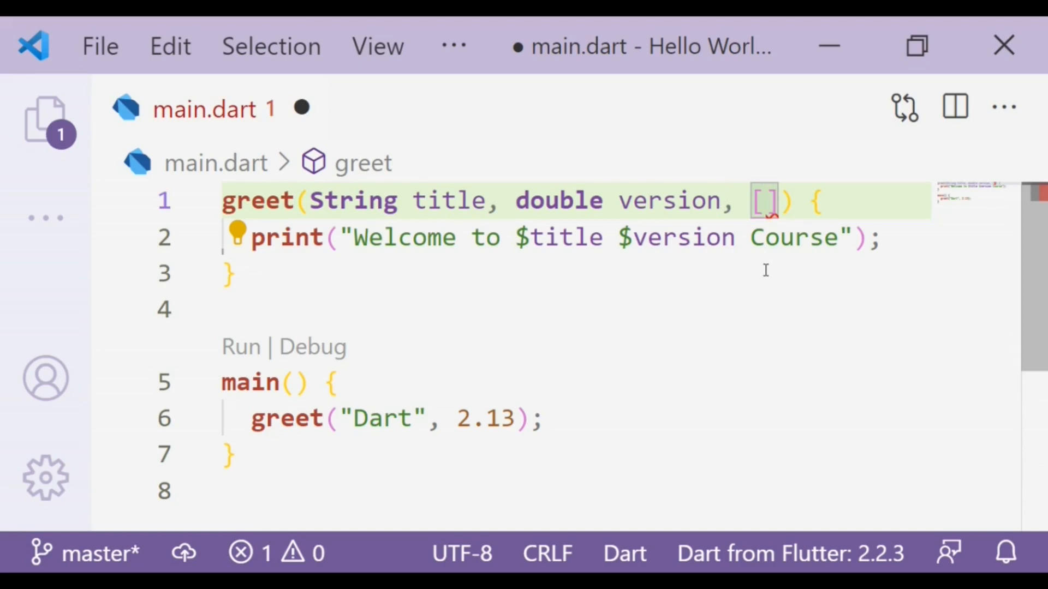
type("Strin")
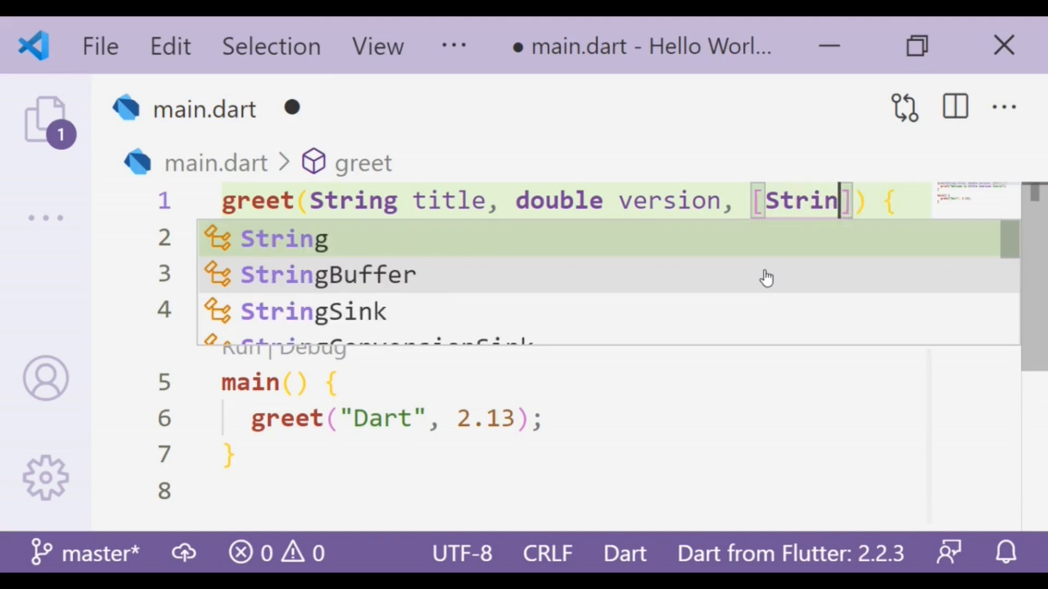
type("exclamation")
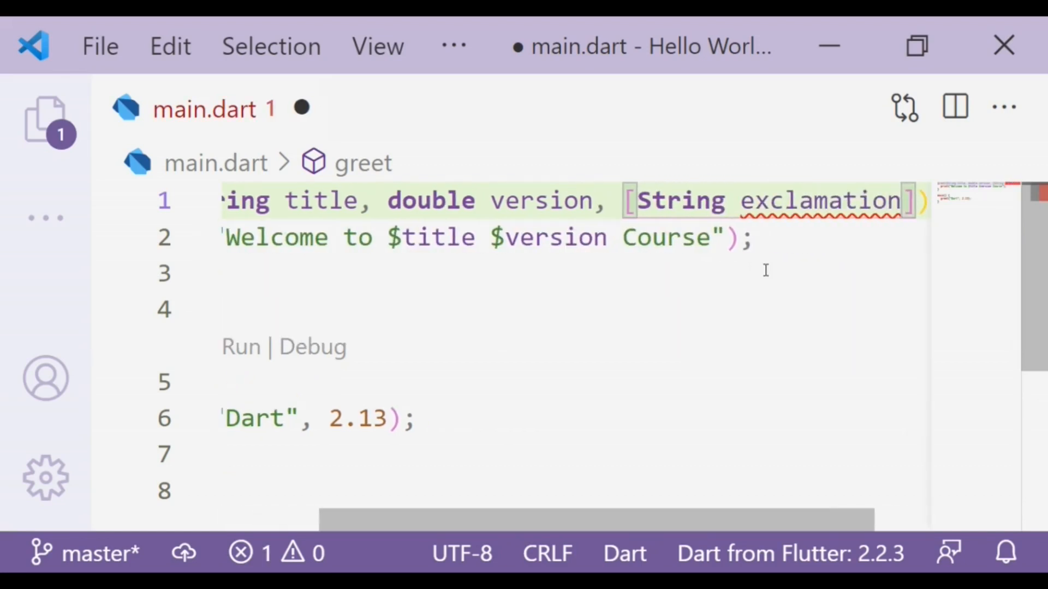
mouse_move(727, 261)
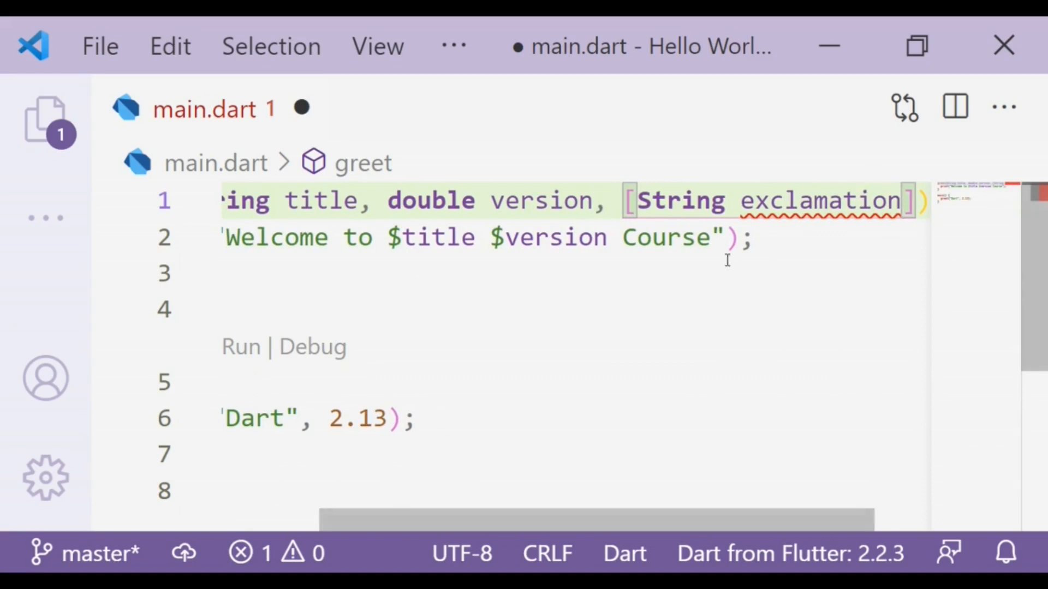
mouse_move(829, 245)
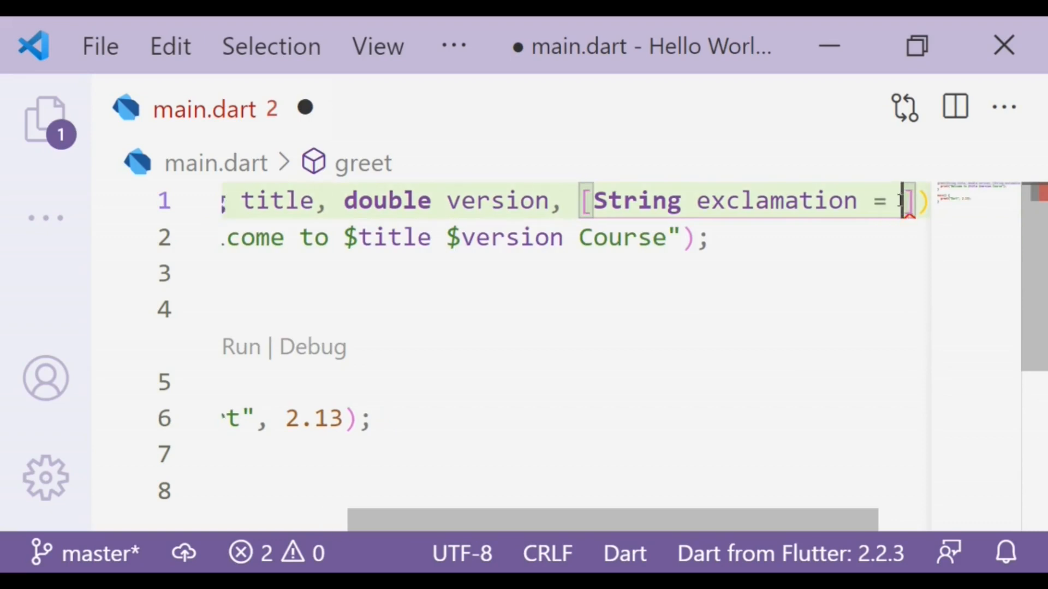
type("\"\"")
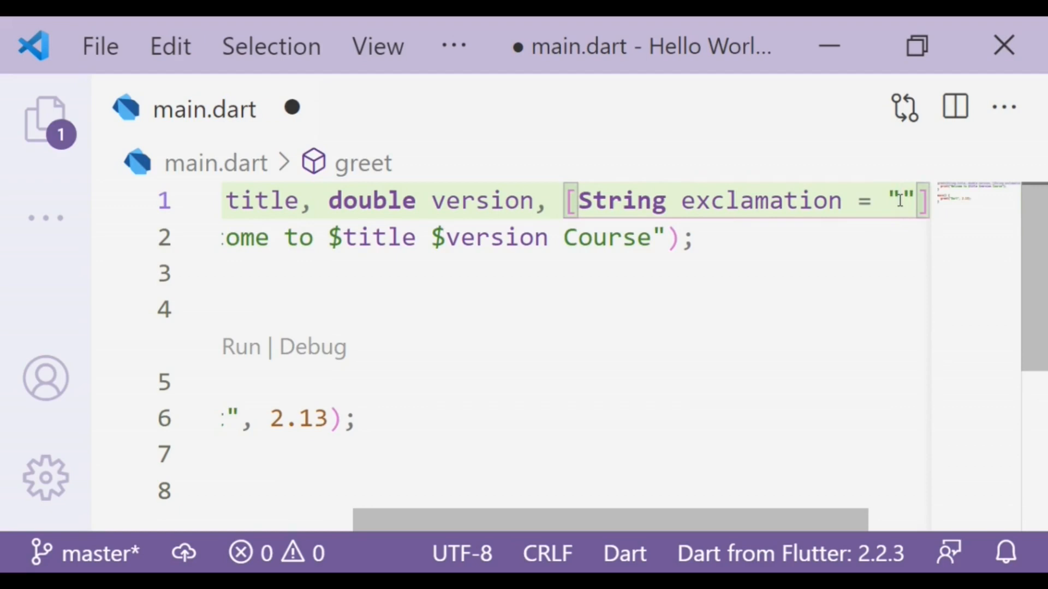
type("!")
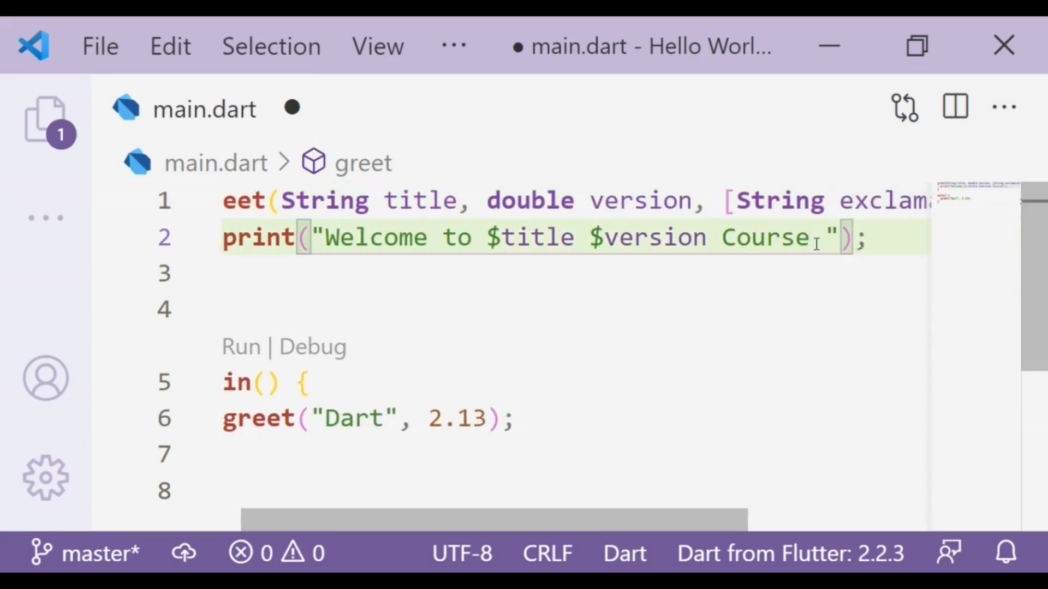
Append $exclamation to the end of the printed welcome message.
type("$ex")
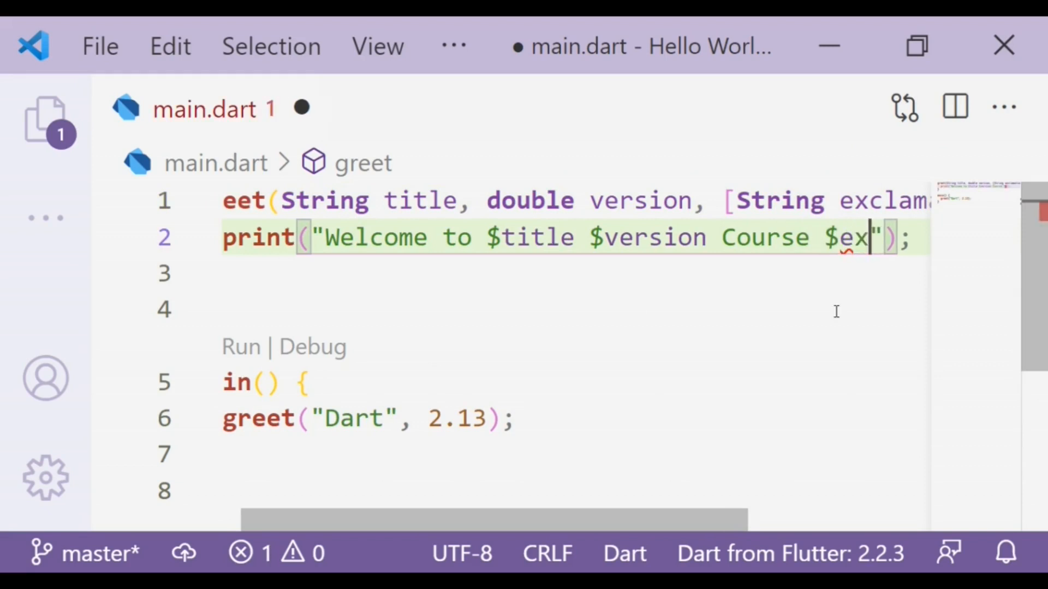
type("clamation")
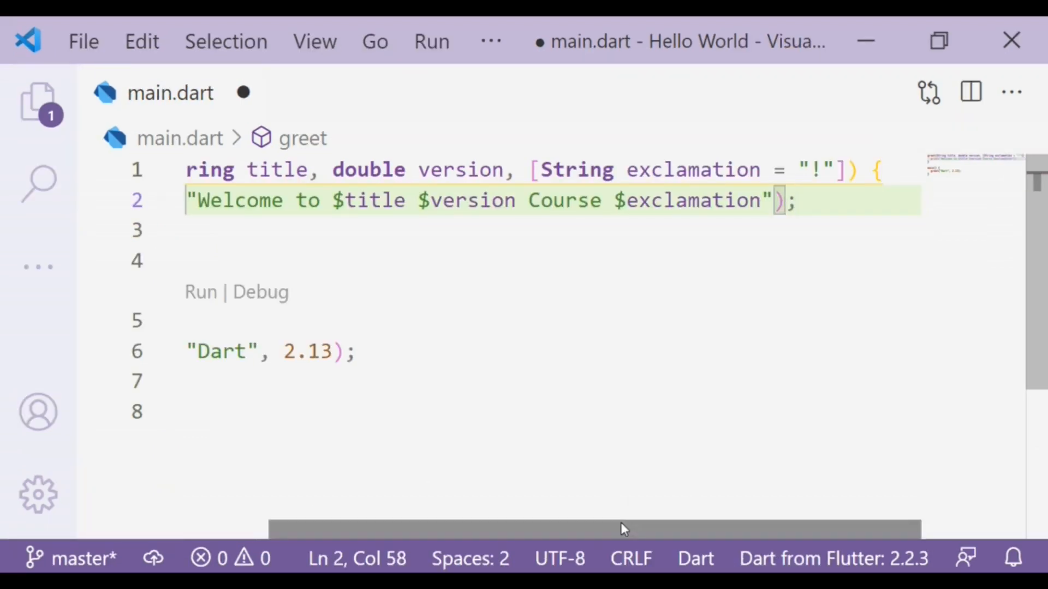
Revert the exclamation edits and save main.dart with greet taking only title and version.
scroll("left", 3)
type("greet(title, version)")
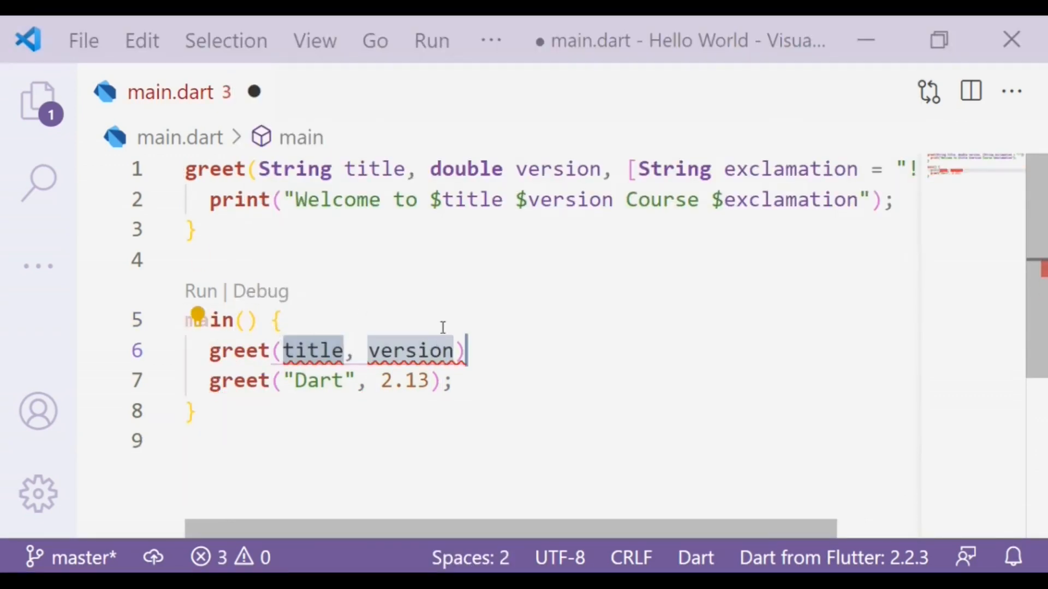
mouse_move(522, 155)
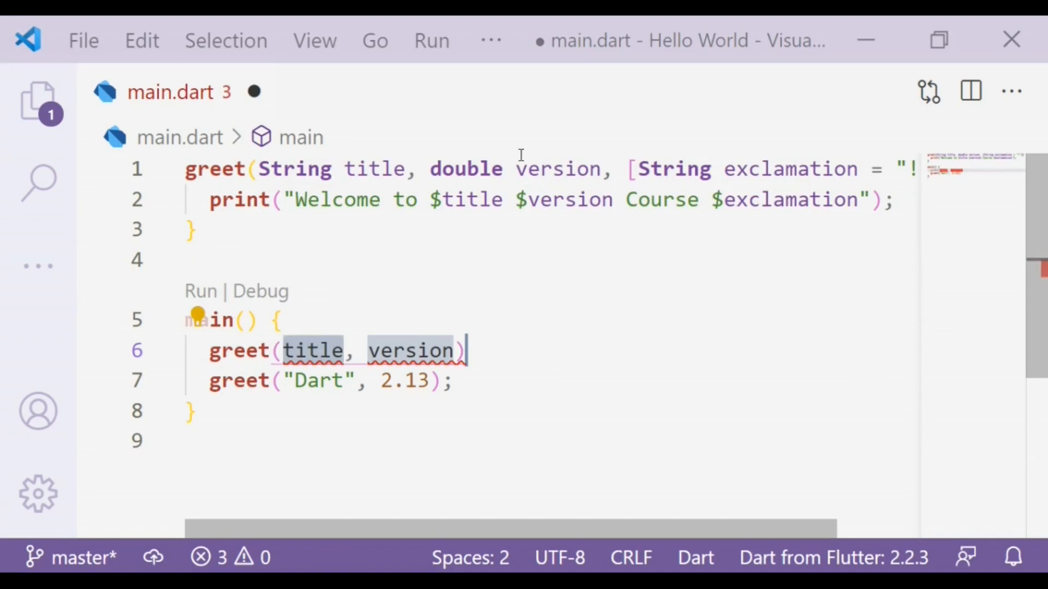
mouse_move(624, 167)
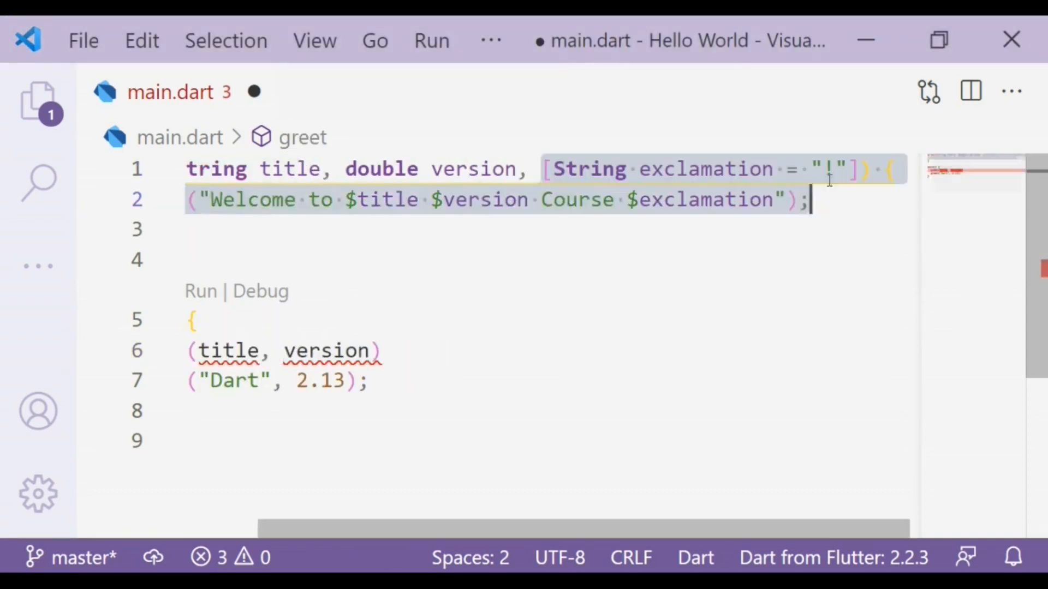
key("ctrl+s")
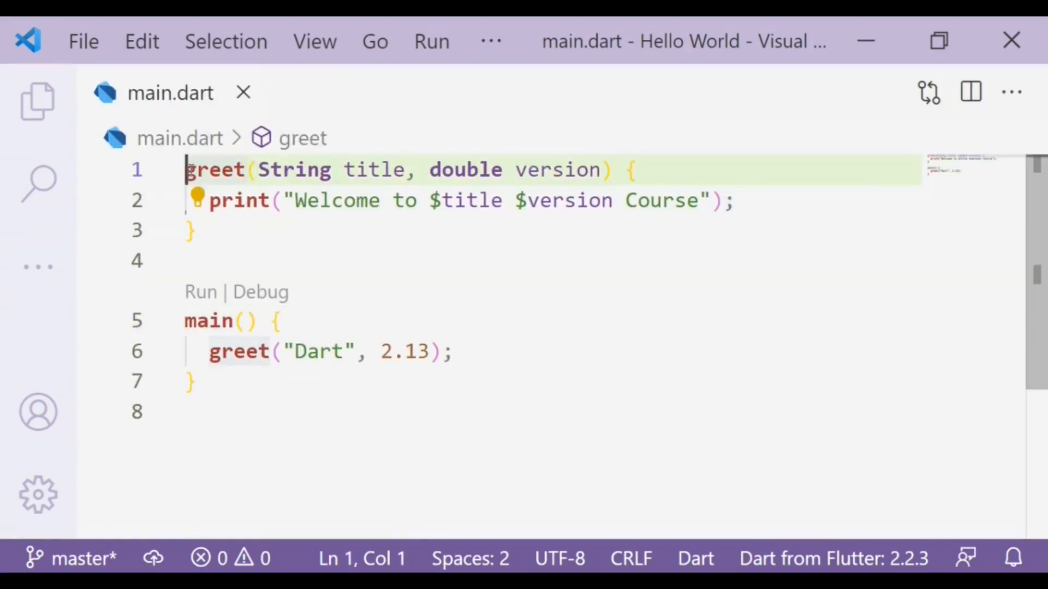
mouse_move(303, 252)
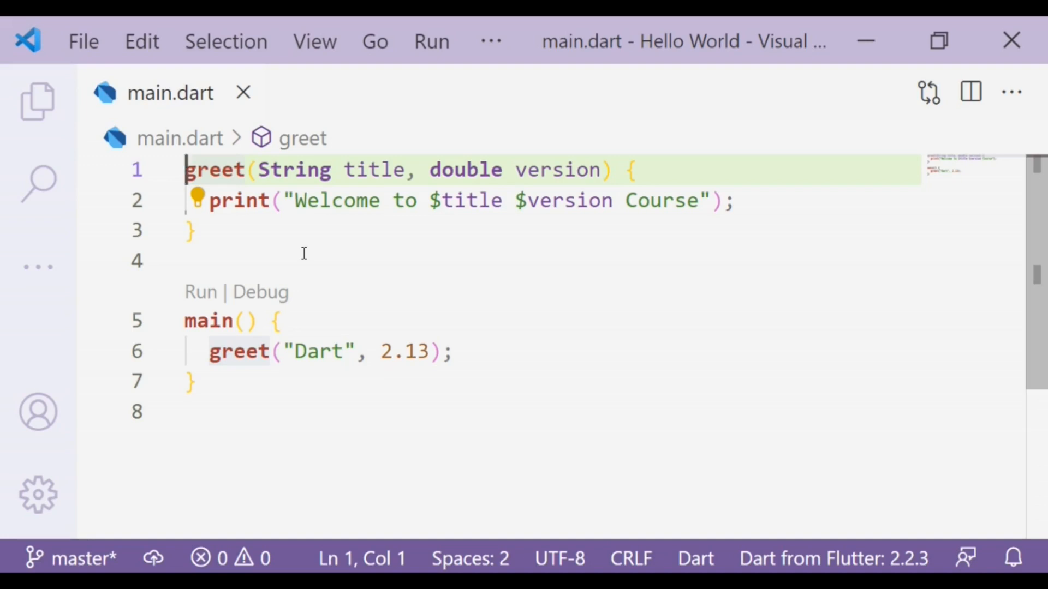
Add a named {String exclamation} parameter after version, ready for its "!" default value.
left_click(604, 169)
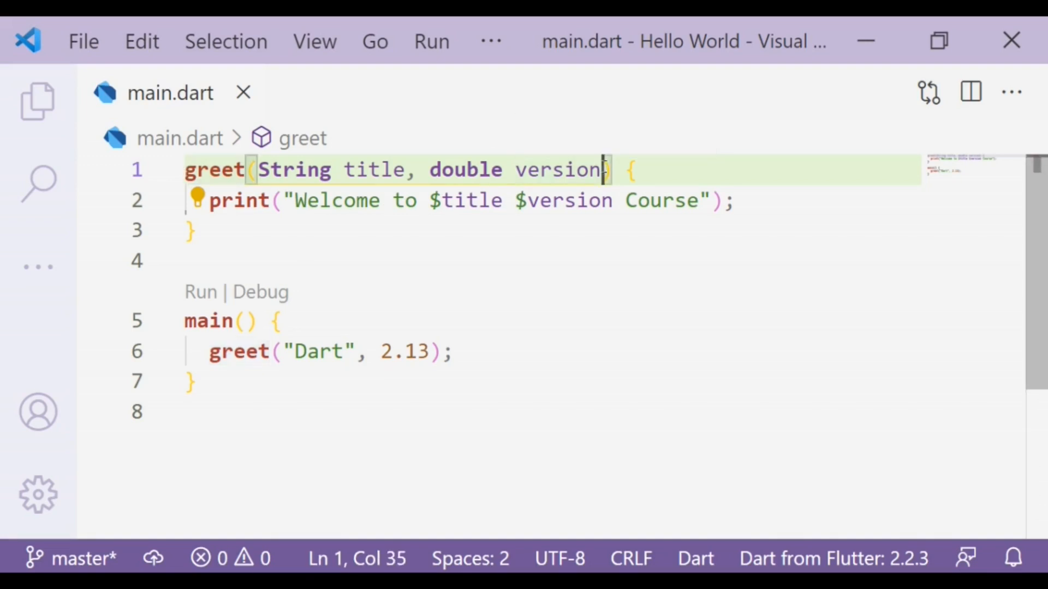
type(",")
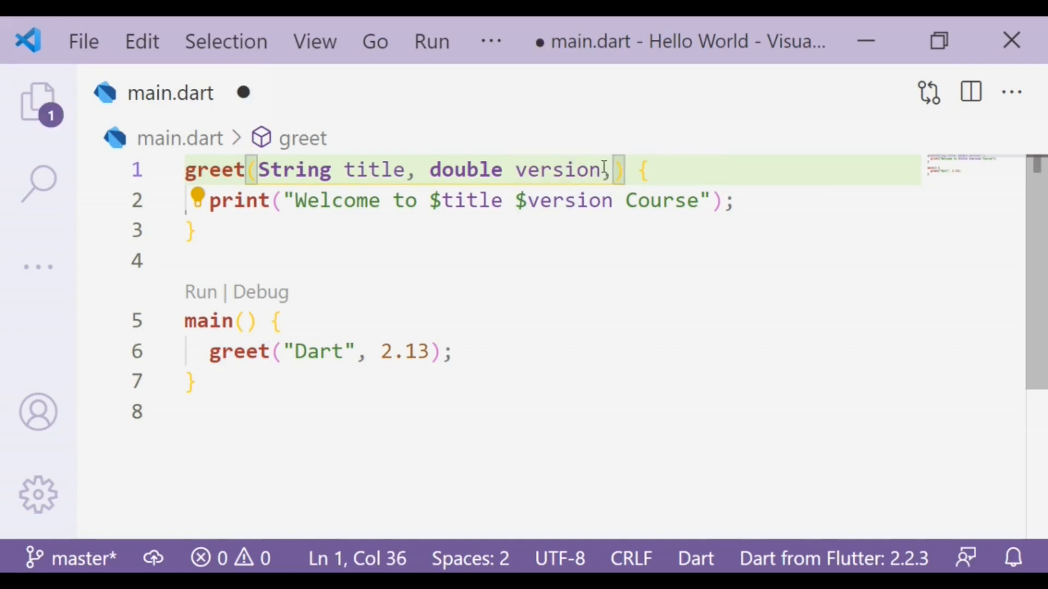
type("{}")
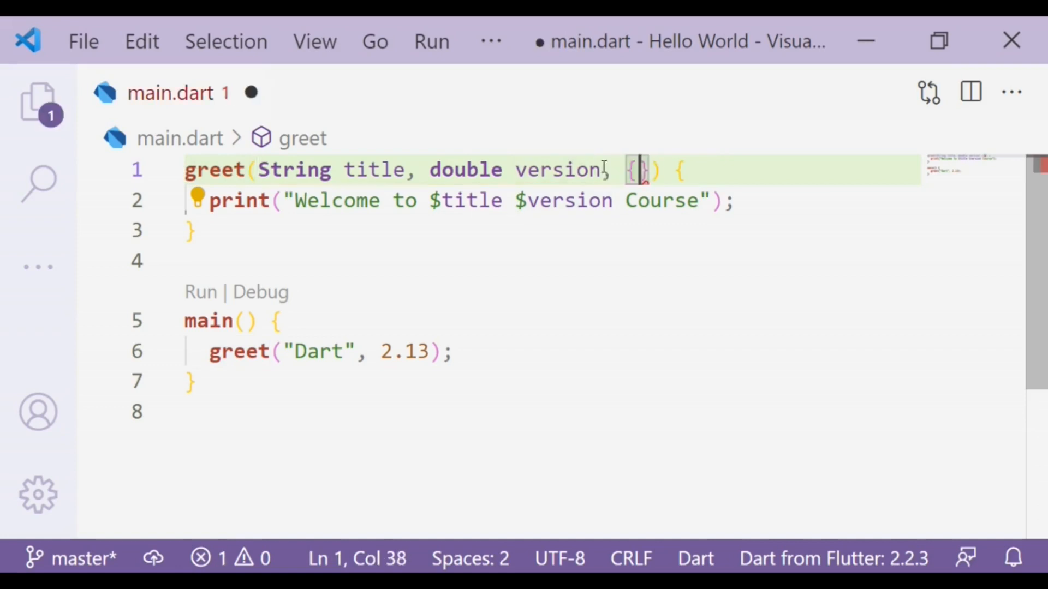
type("$")
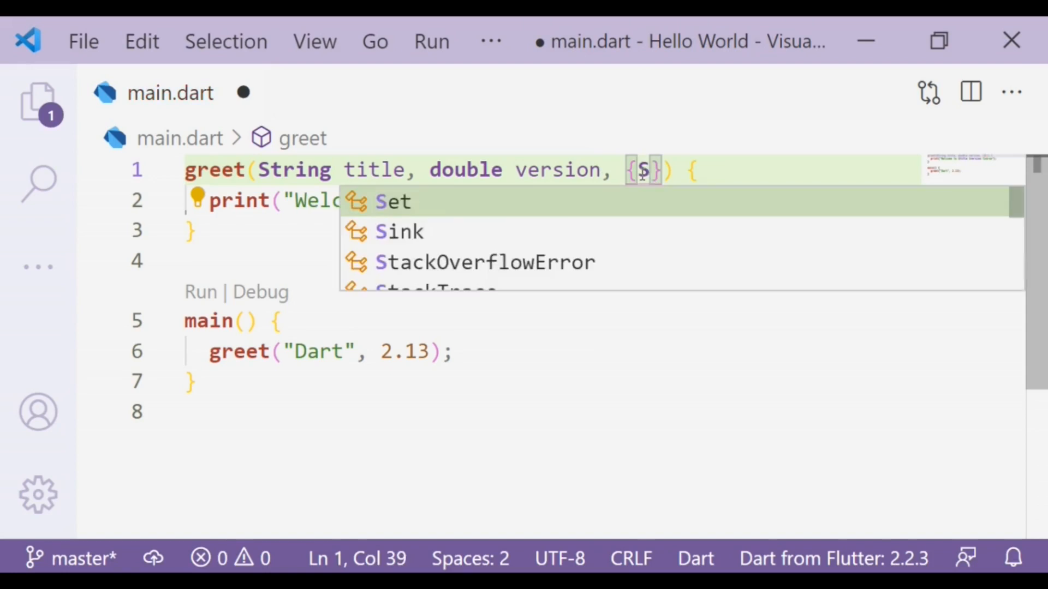
type("String")
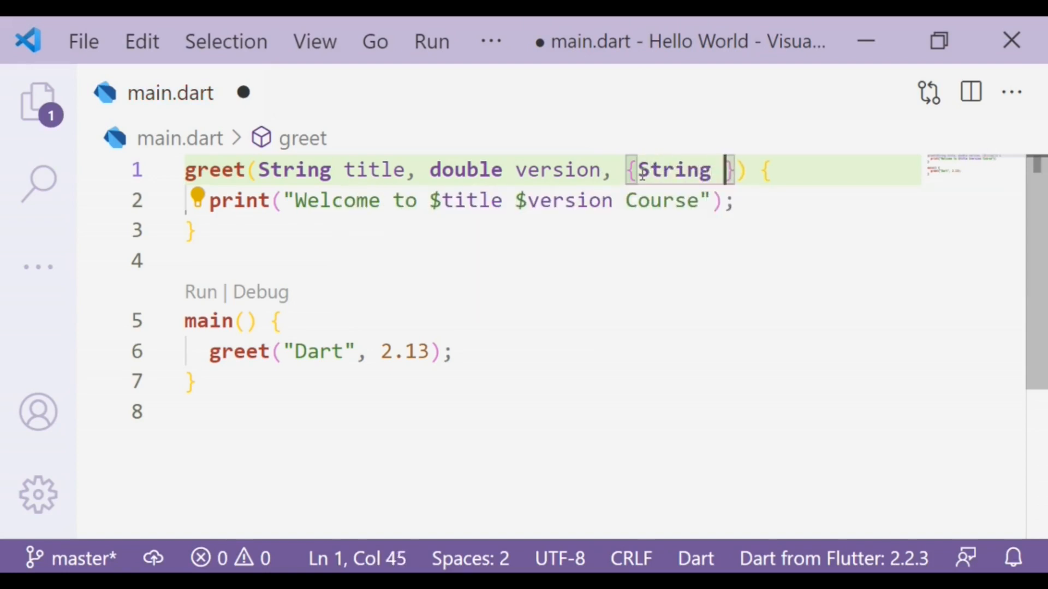
type("exclamation")
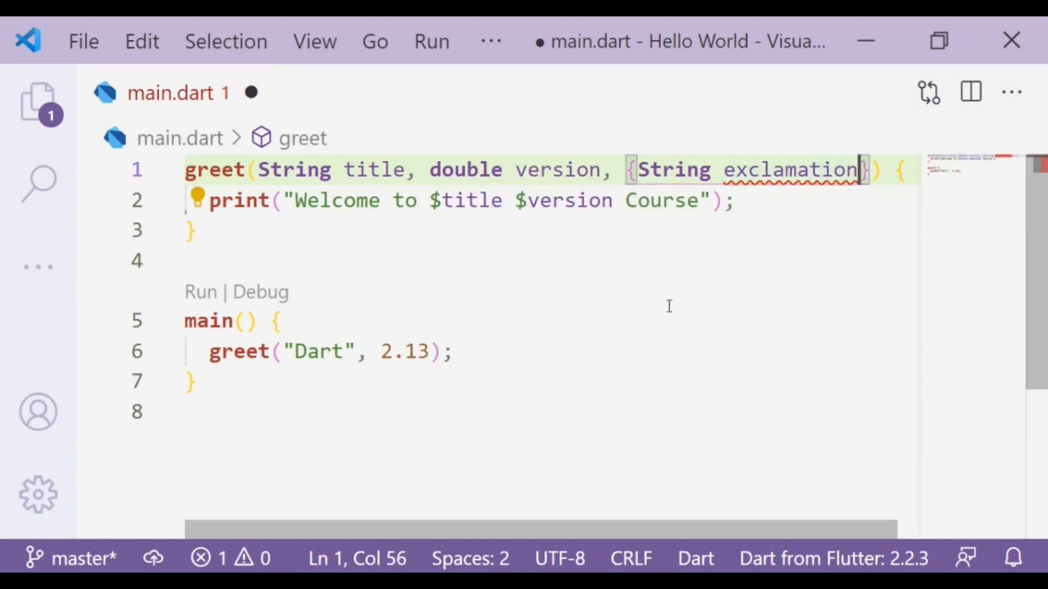
type("=")
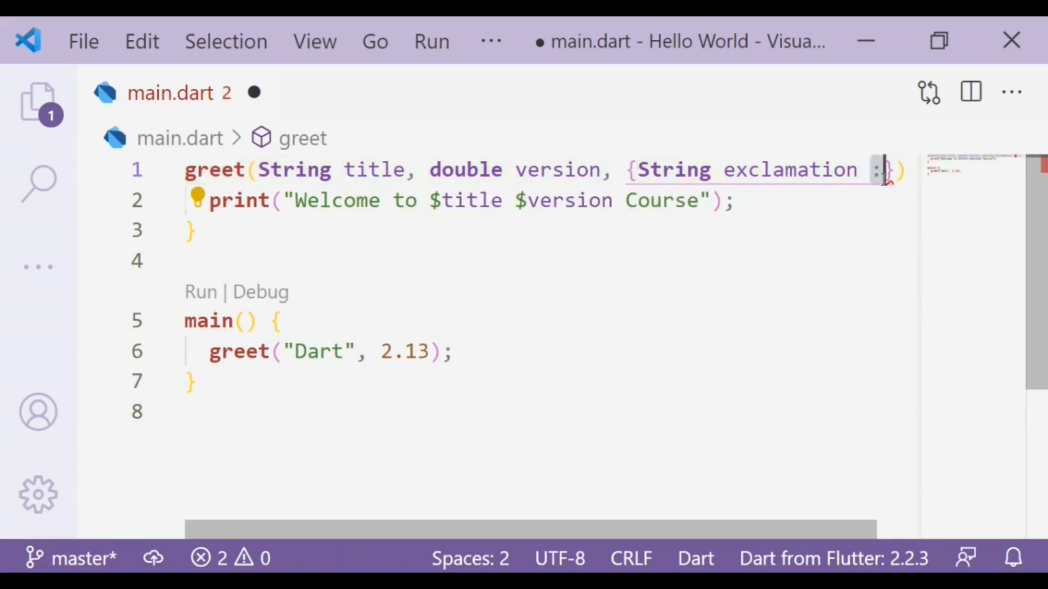
left_click(876, 169)
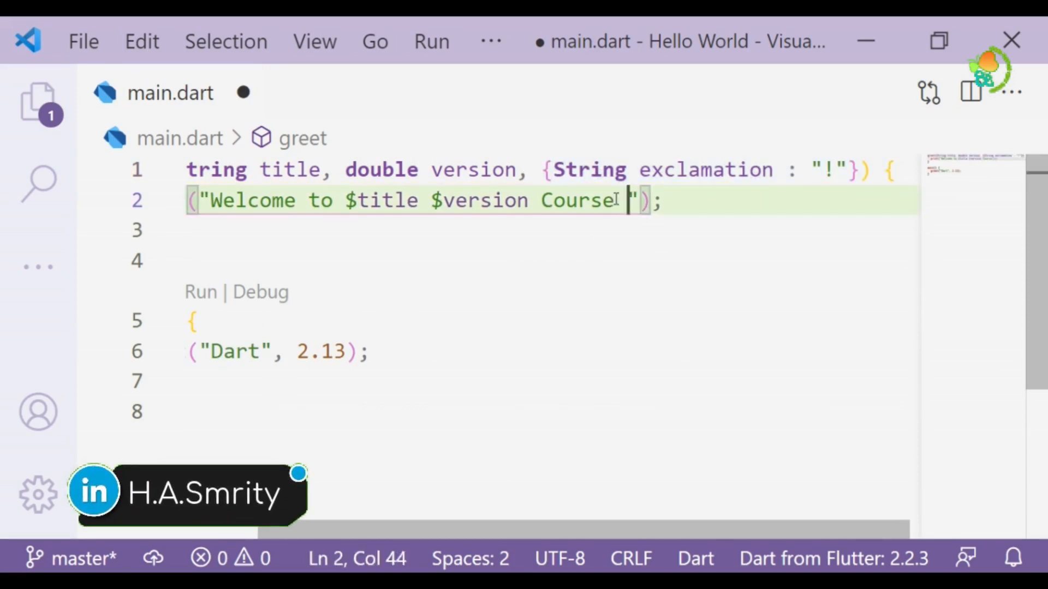
Append $exclamation to the greet message and run dart main.dart, printing "Welcome to Dart 2.13 Course !".
type("$")
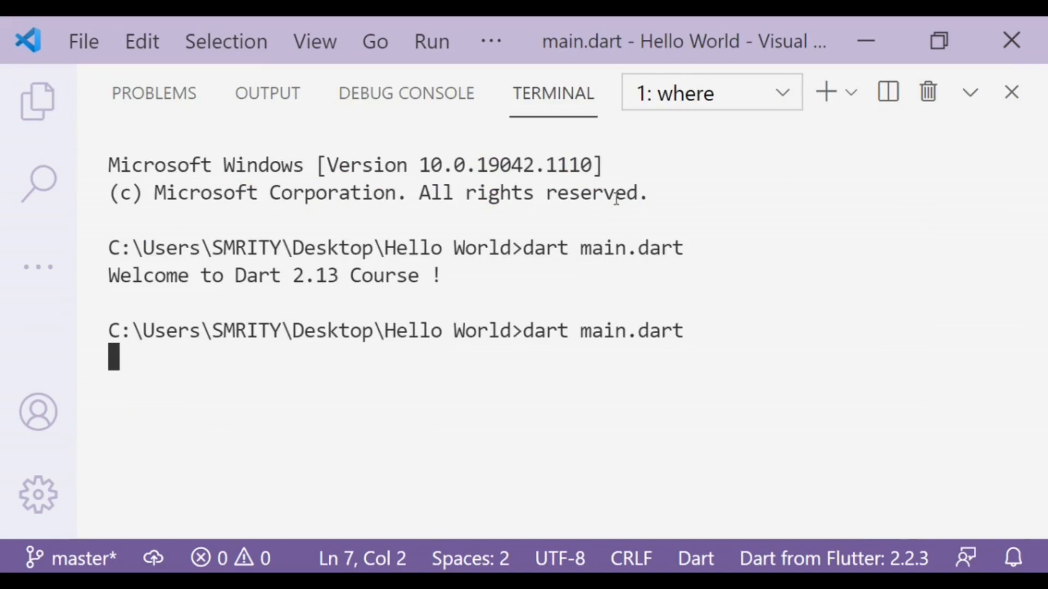
key("enter")
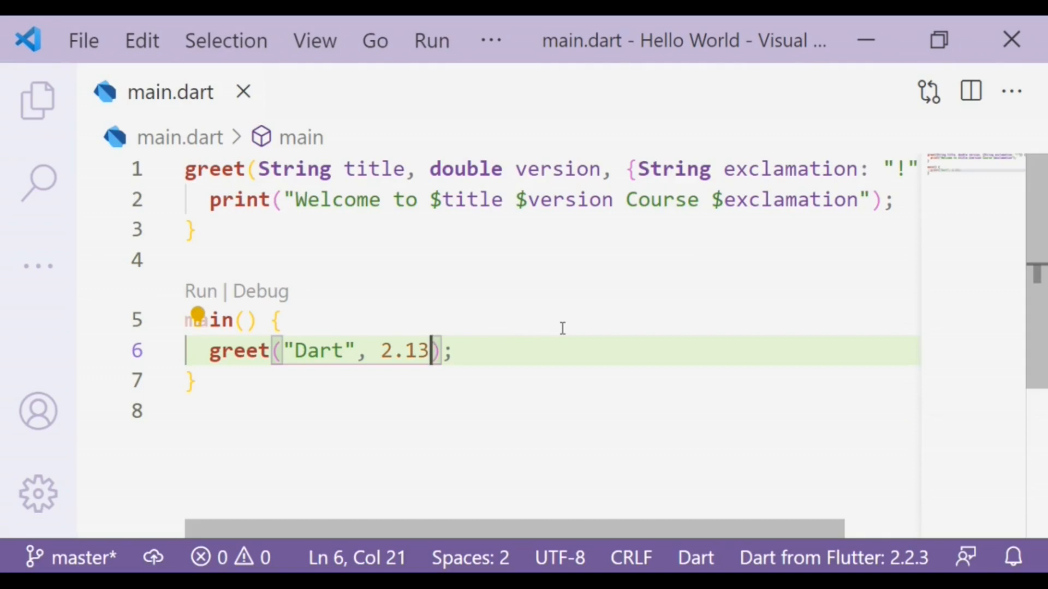
Change main's call to greet("Dart", 2.13, exclamation: "!!") and run it in the terminal.
type(",")
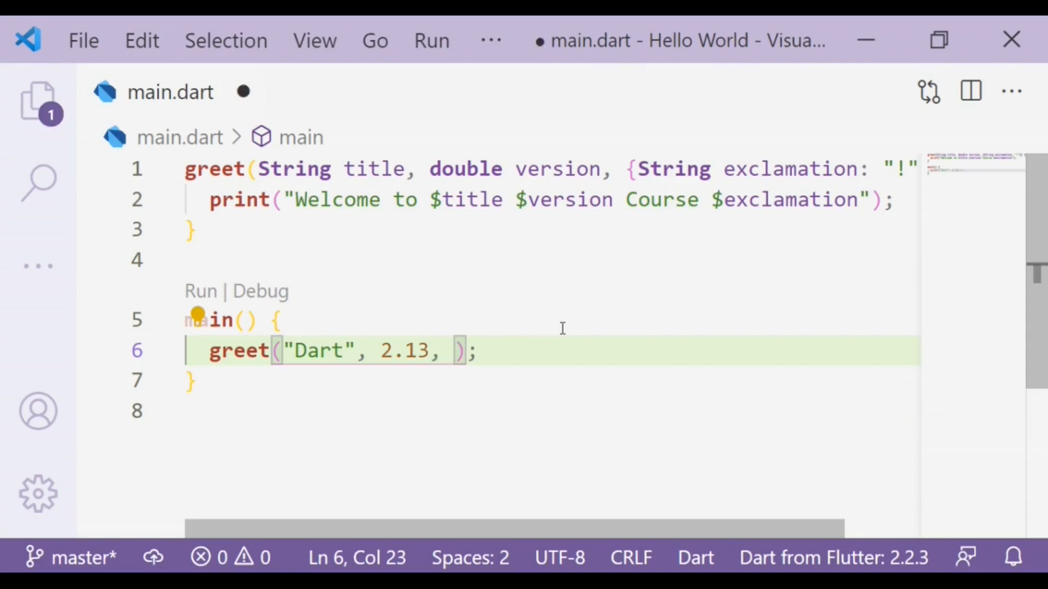
type("exclamation:")
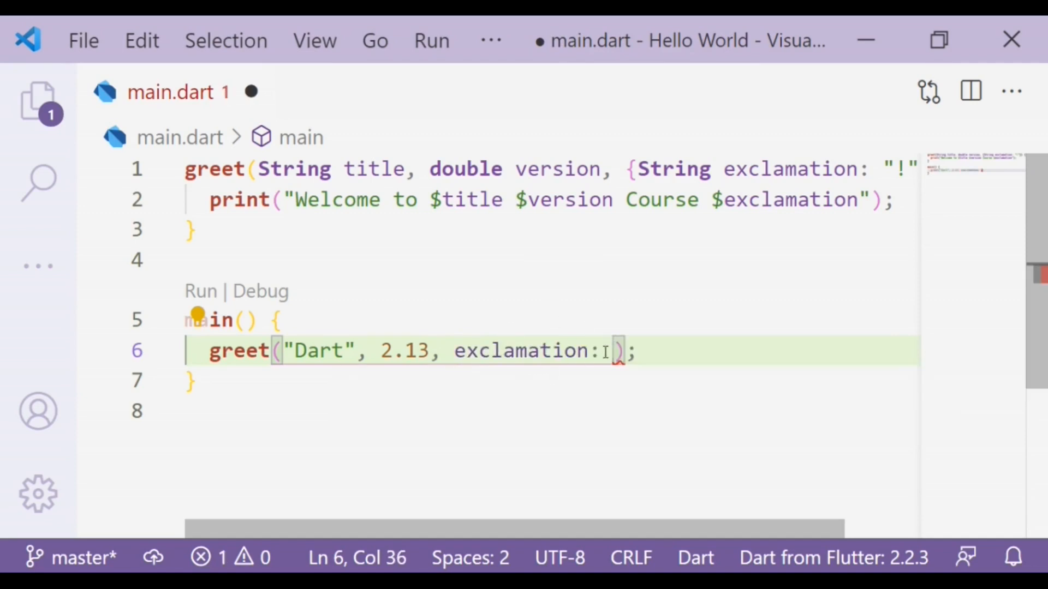
type("\"!\"")
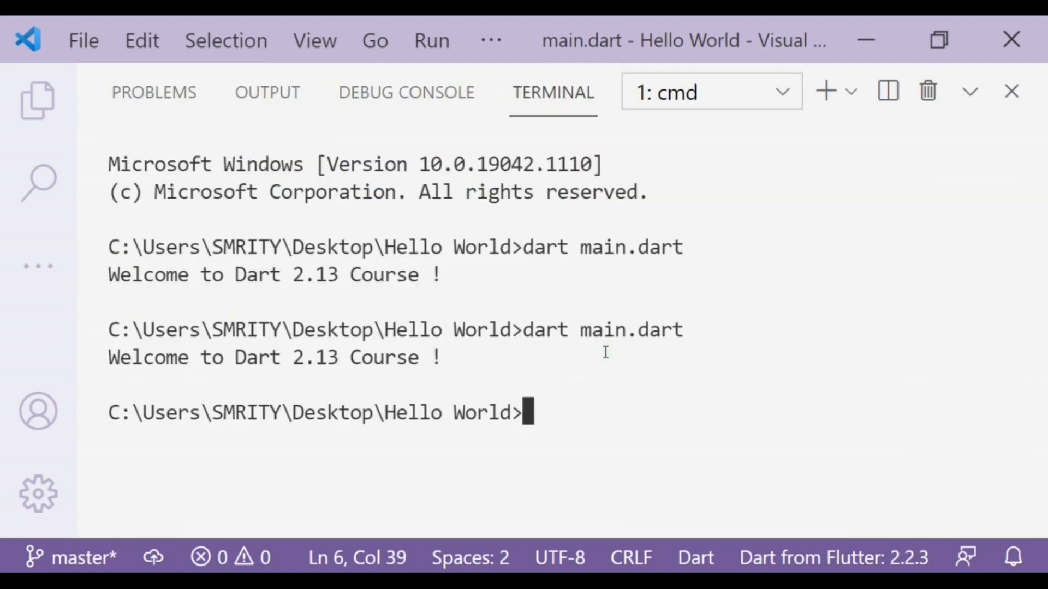
key("Enter")
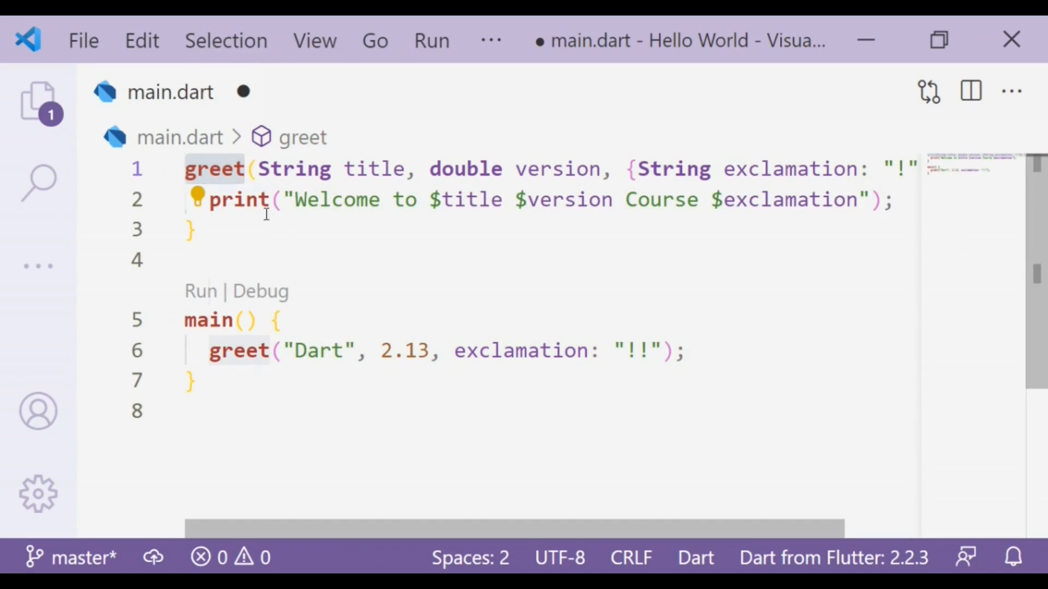
mouse_move(239, 199)
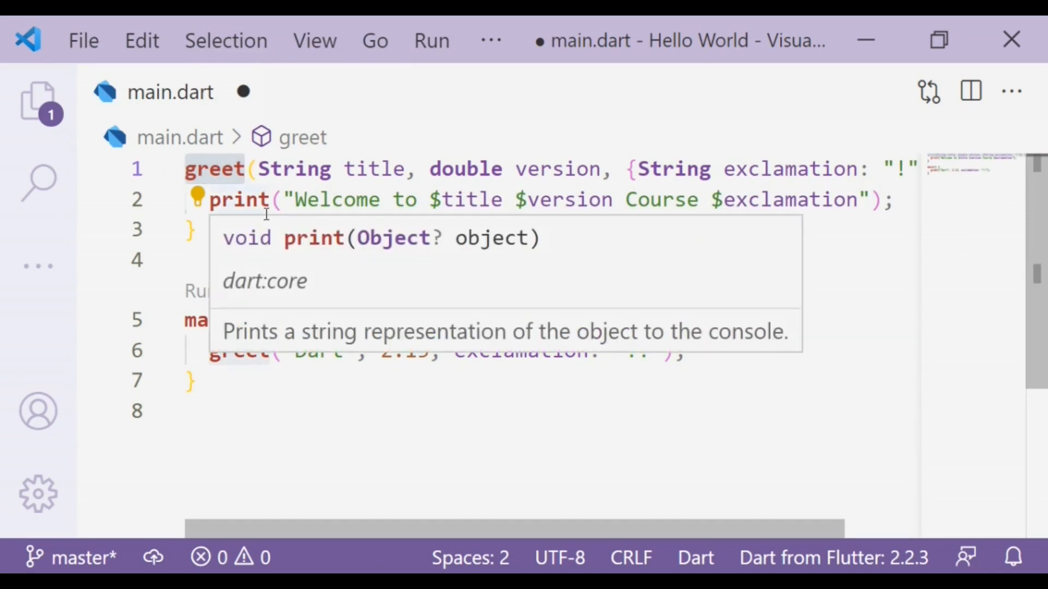
Give greet a String return type and add return title; at its end.
type("return_type")
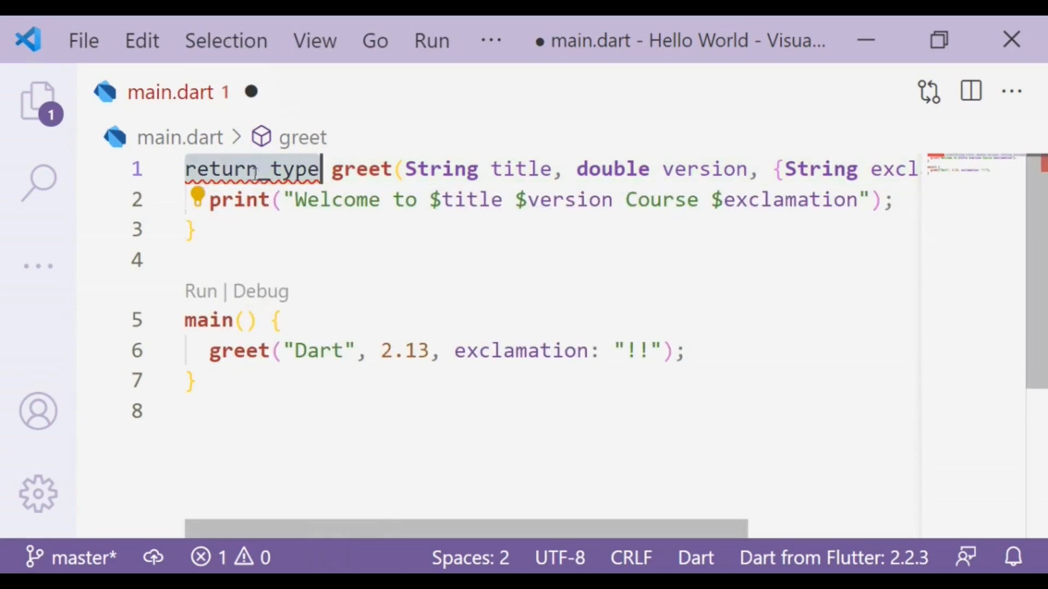
mouse_move(252, 168)
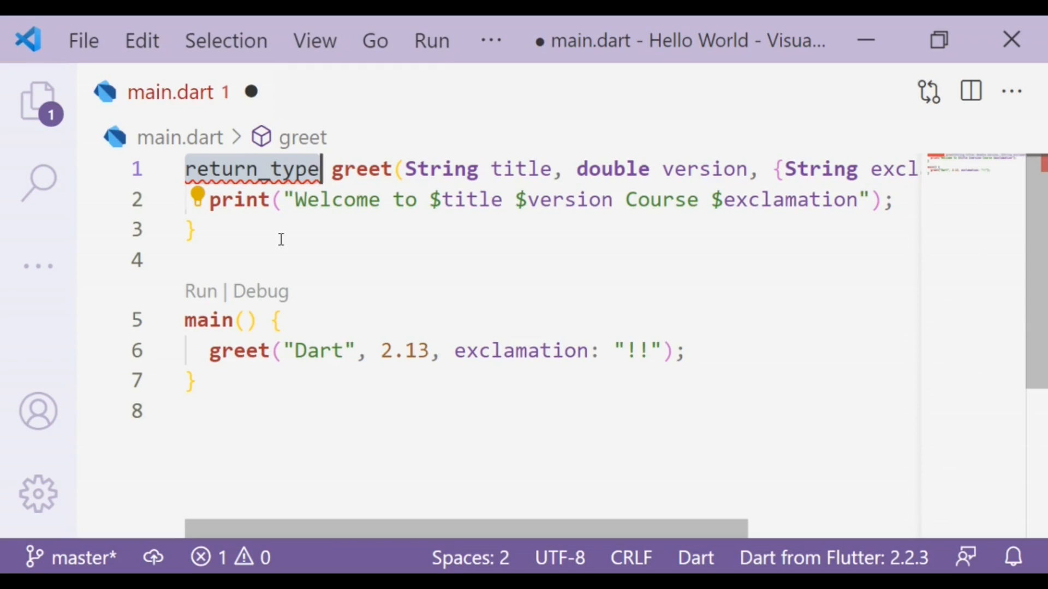
type("String")
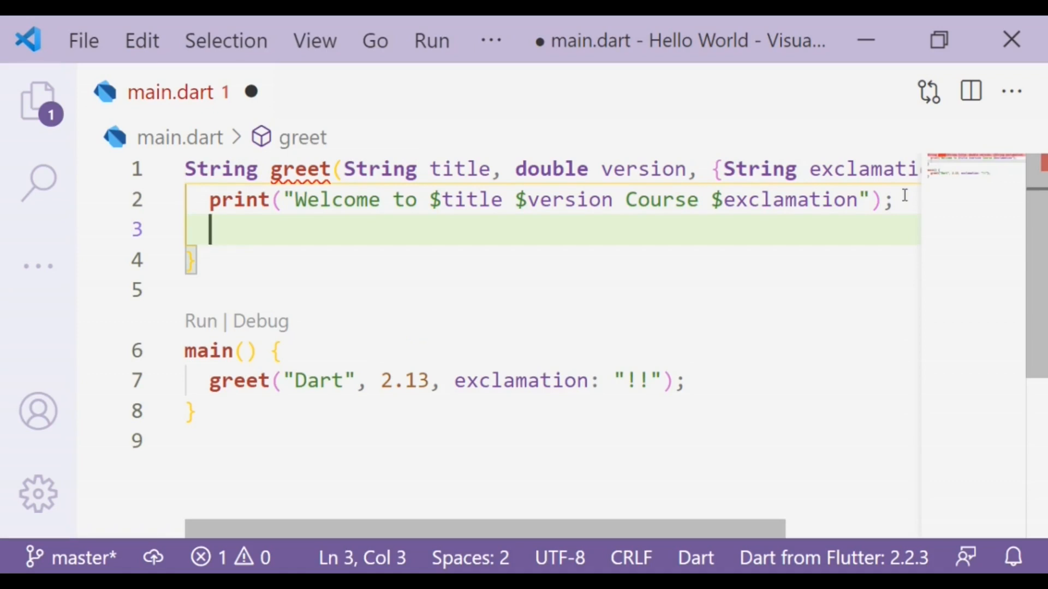
type("re")
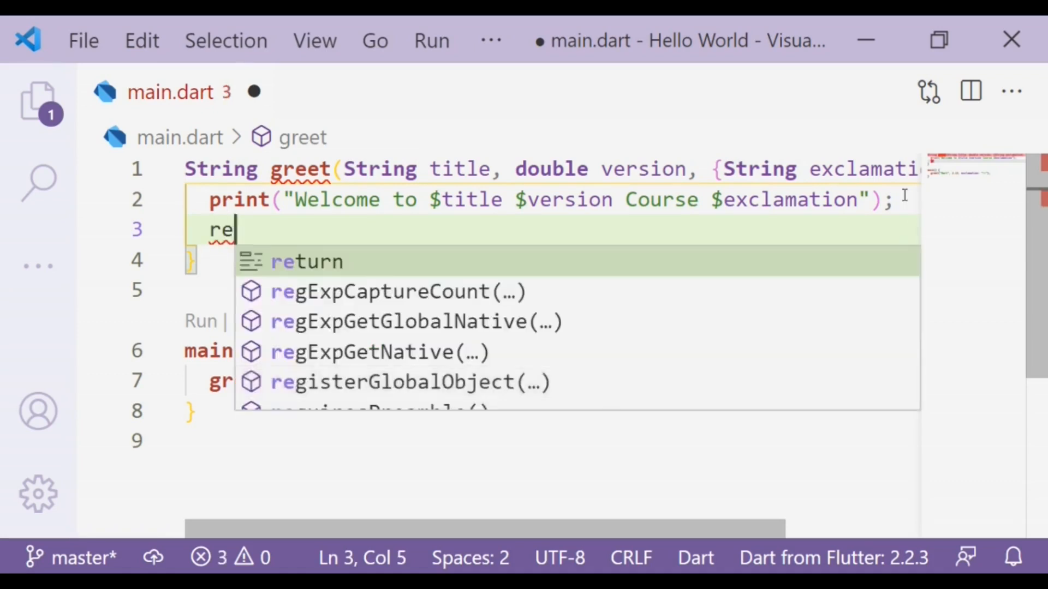
key("Tab")
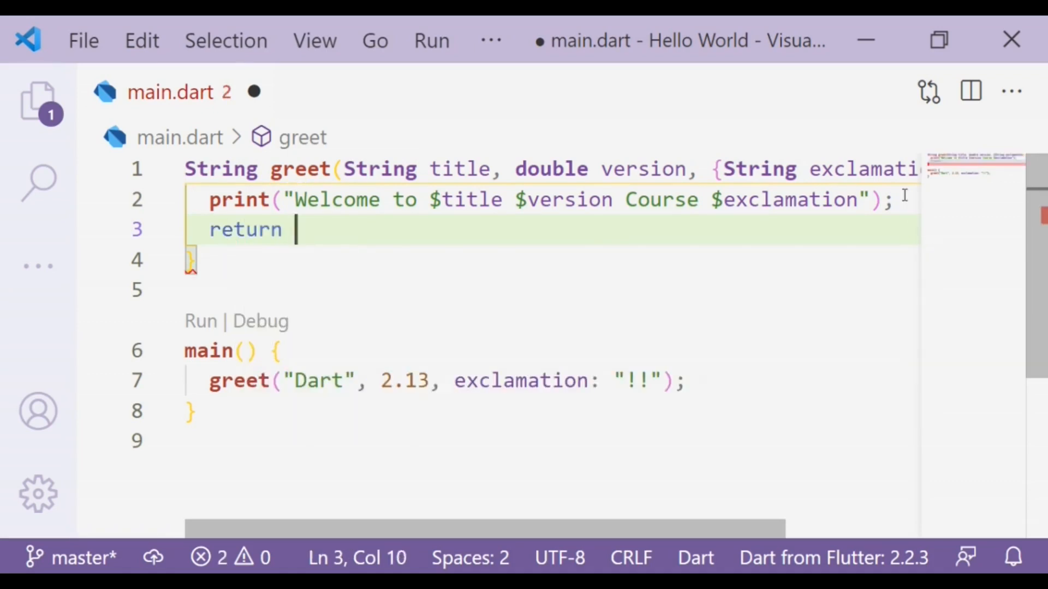
type("title")
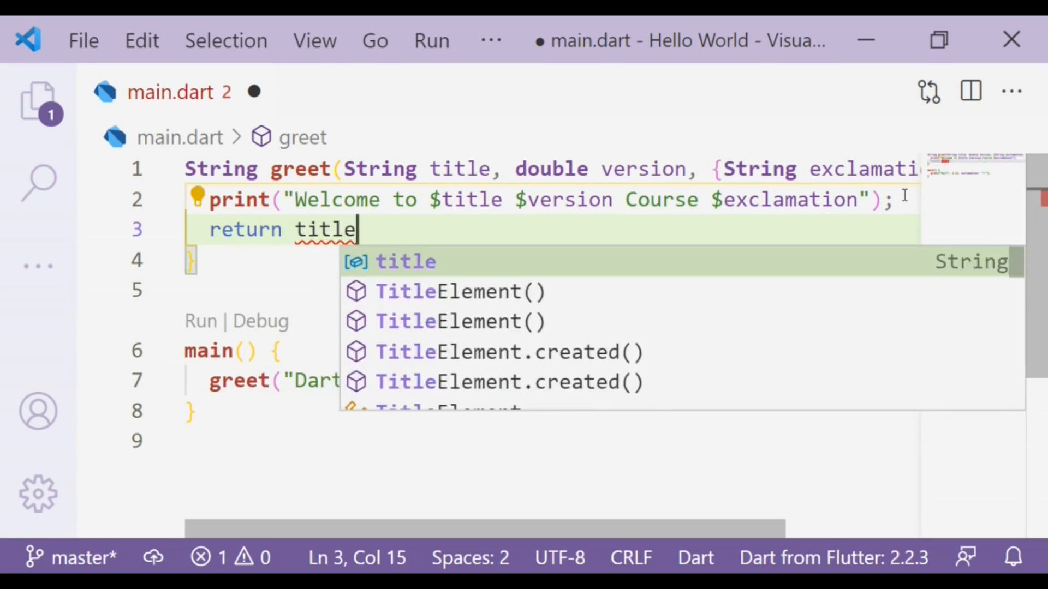
type(";")
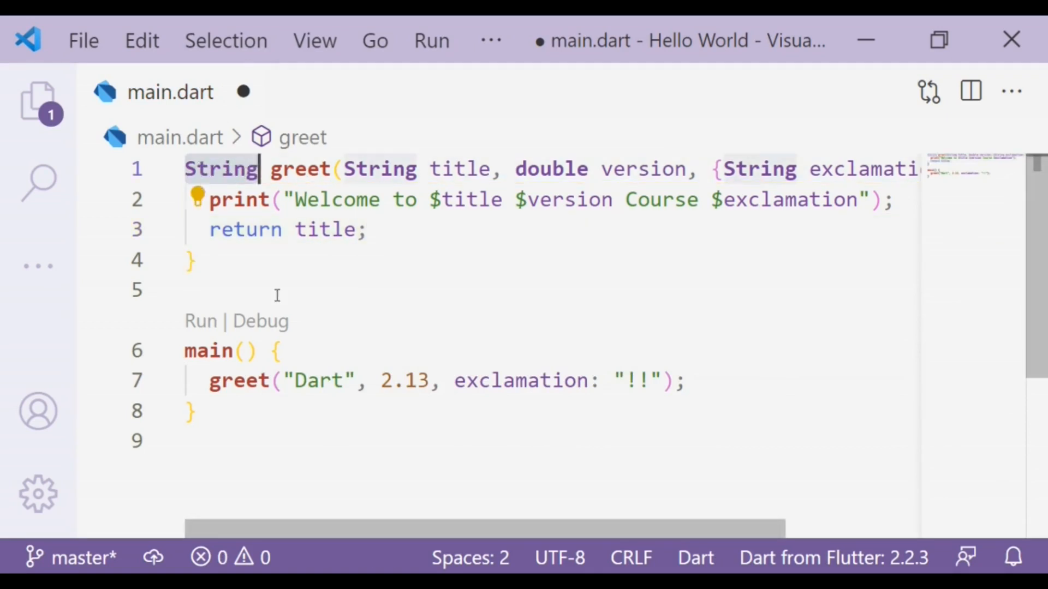
Try bool with return false;, then make greet void and remove the return statement.
type("bool")
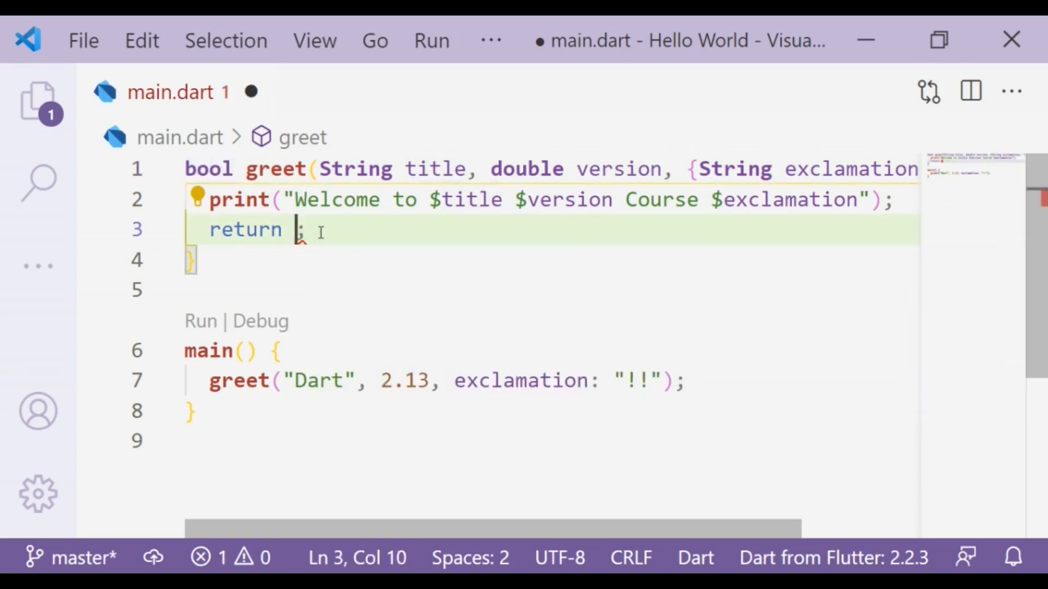
type("false")
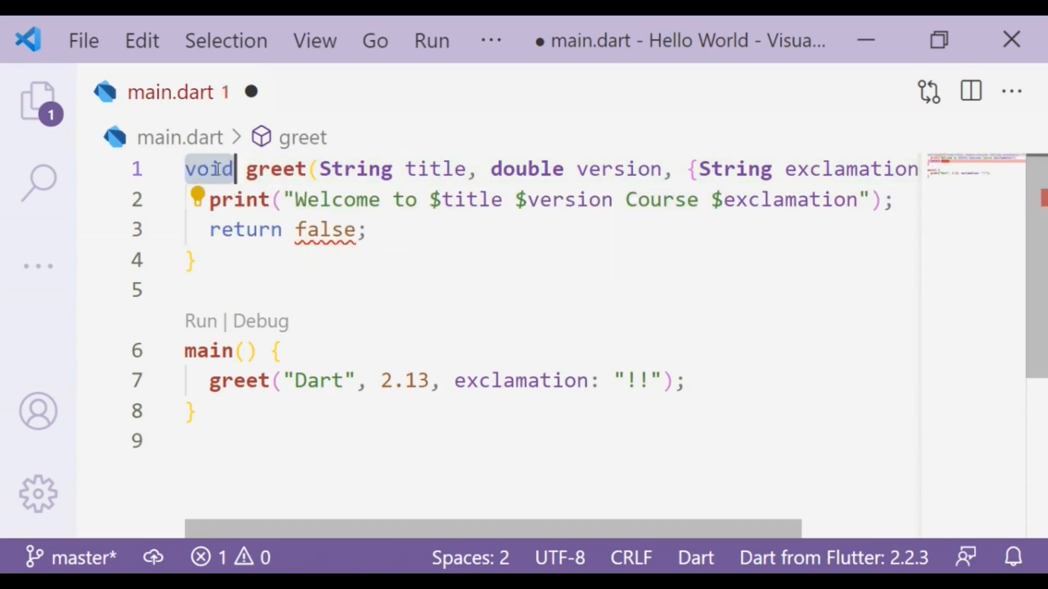
mouse_move(201, 157)
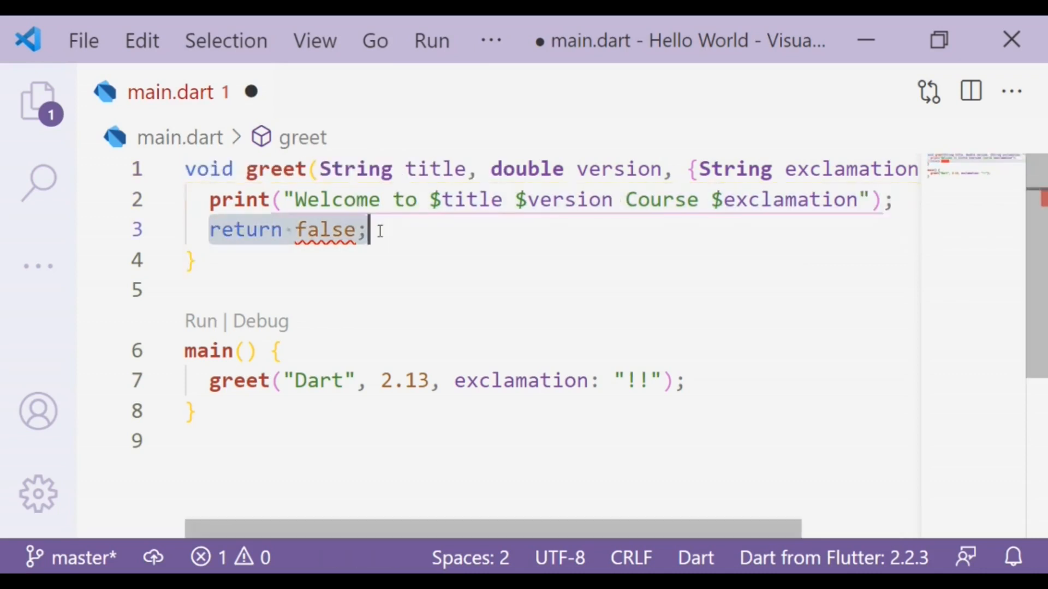
key("Delete")
type("void ")
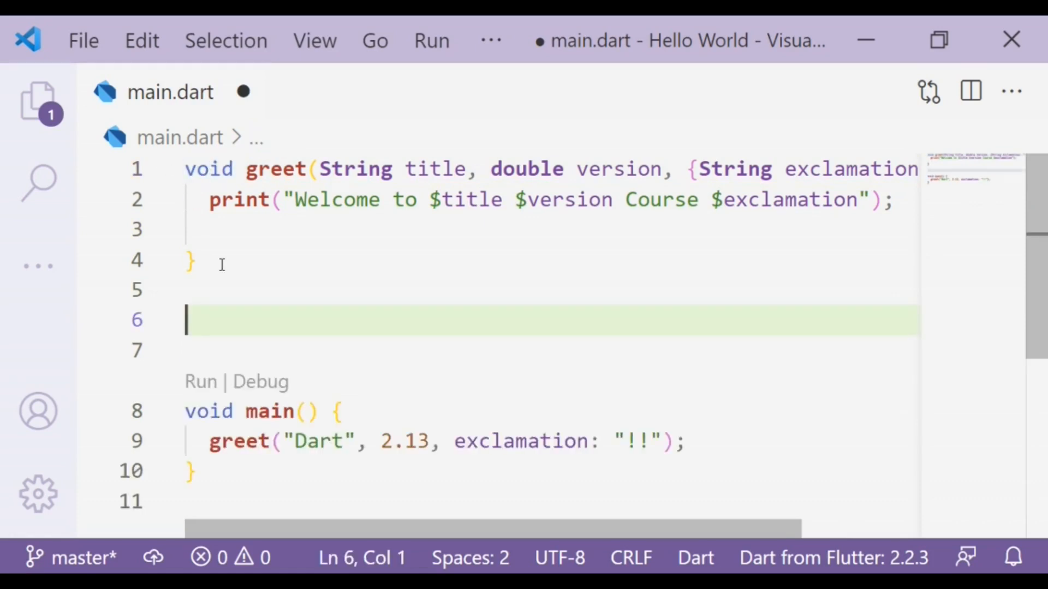
Insert a function snippet briefly, then select and delete all code in main.dart.
type("fu")
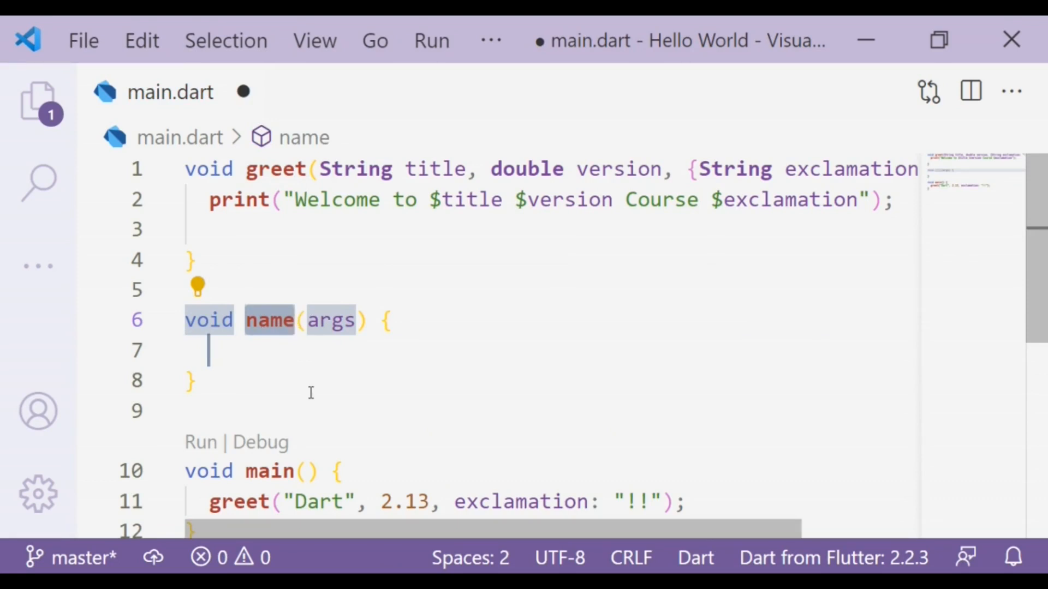
left_click(299, 319)
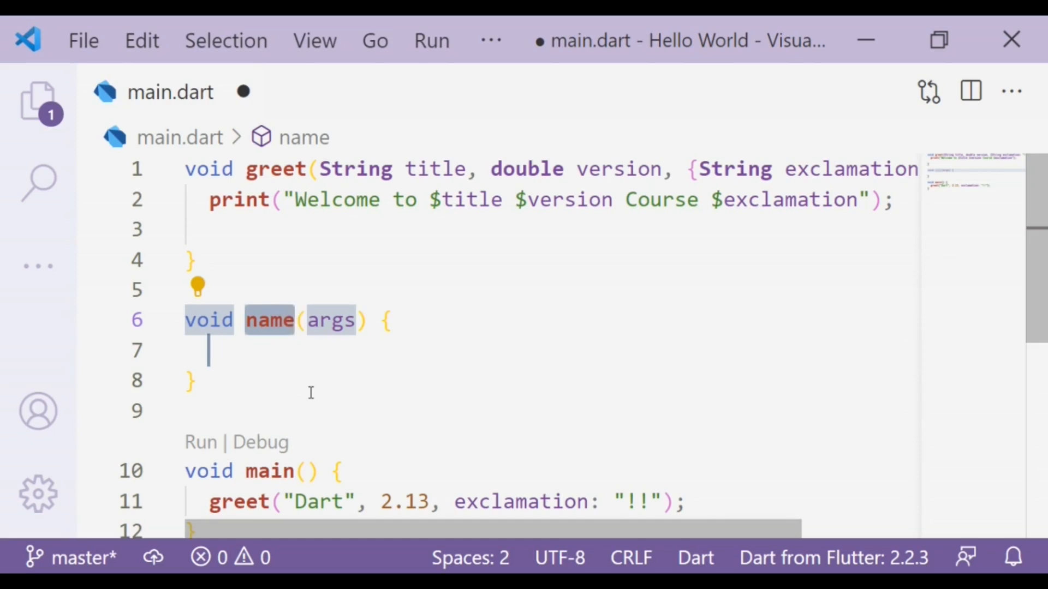
type("hi")
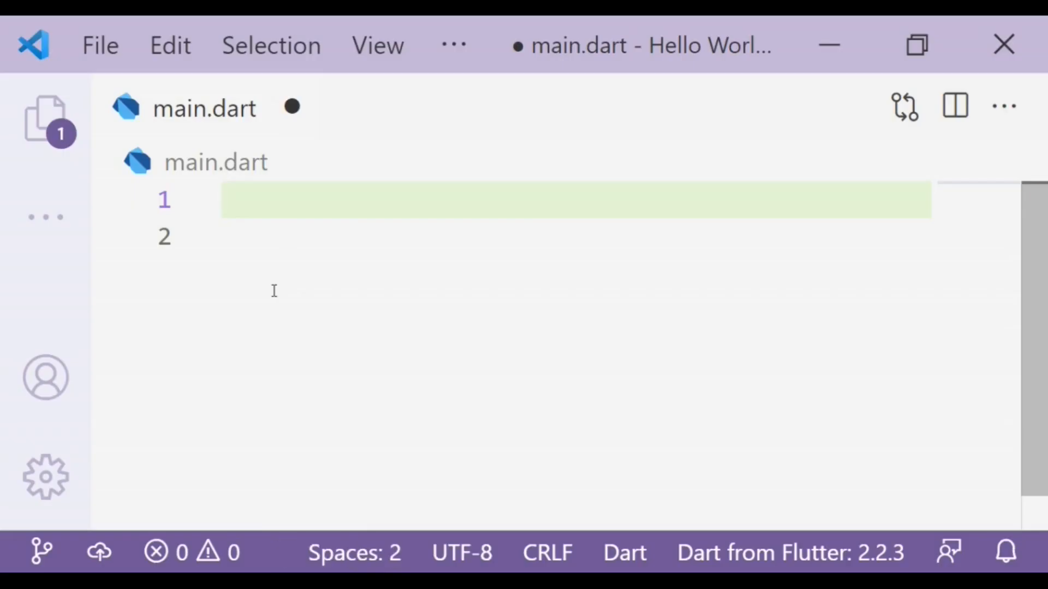
Write multiply(int num1, int num2){ } with its two int parameters.
type("mul")
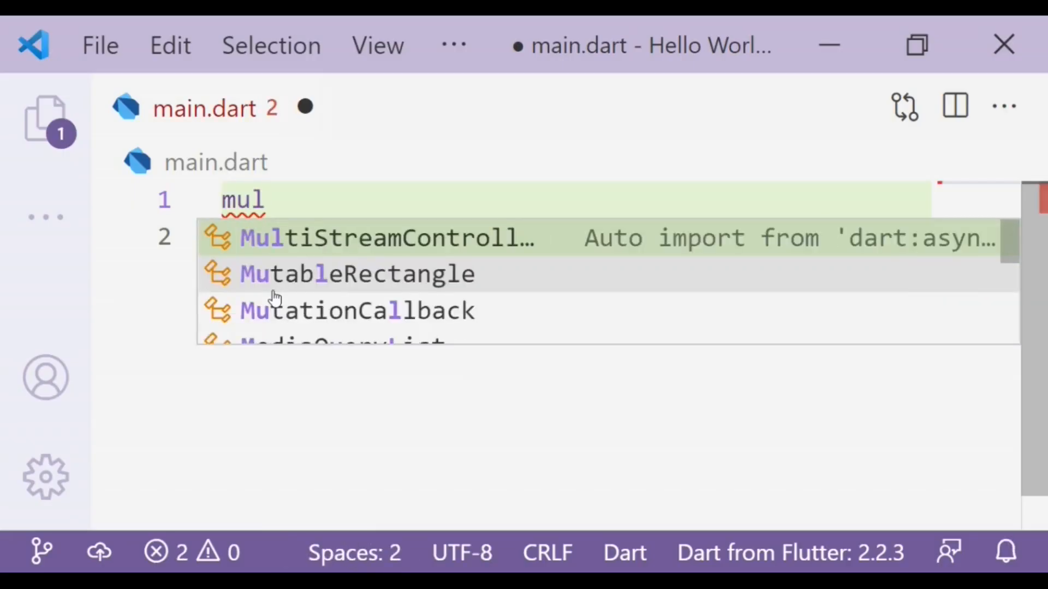
type("tiply")
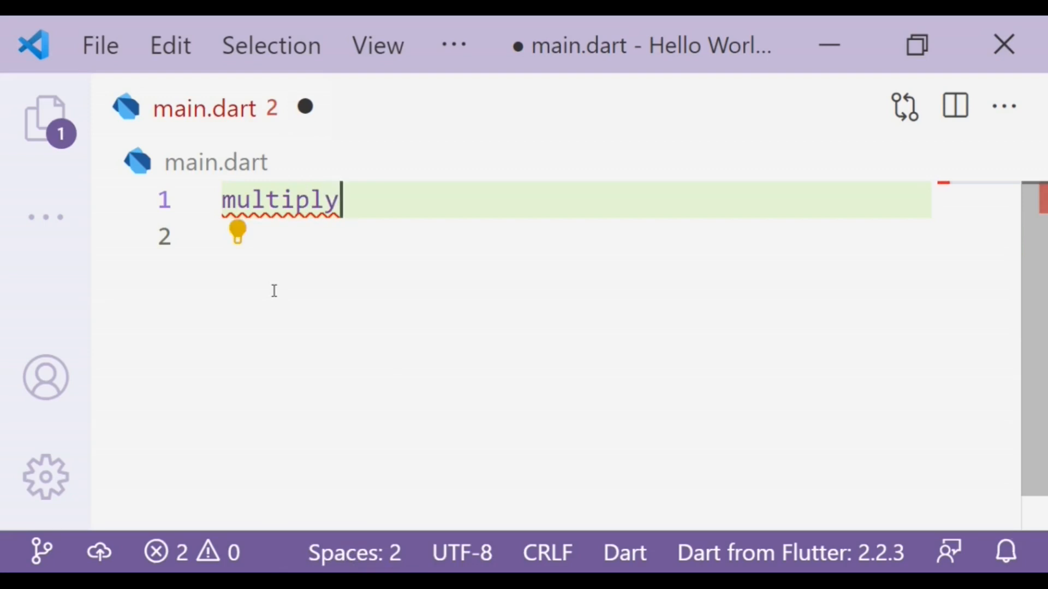
type("()")
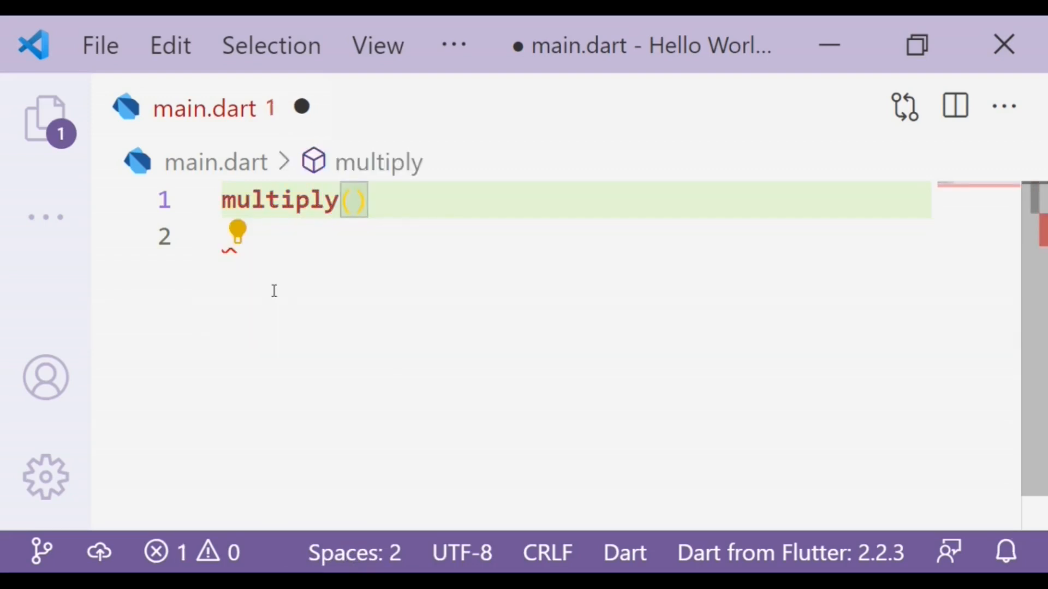
type("{")
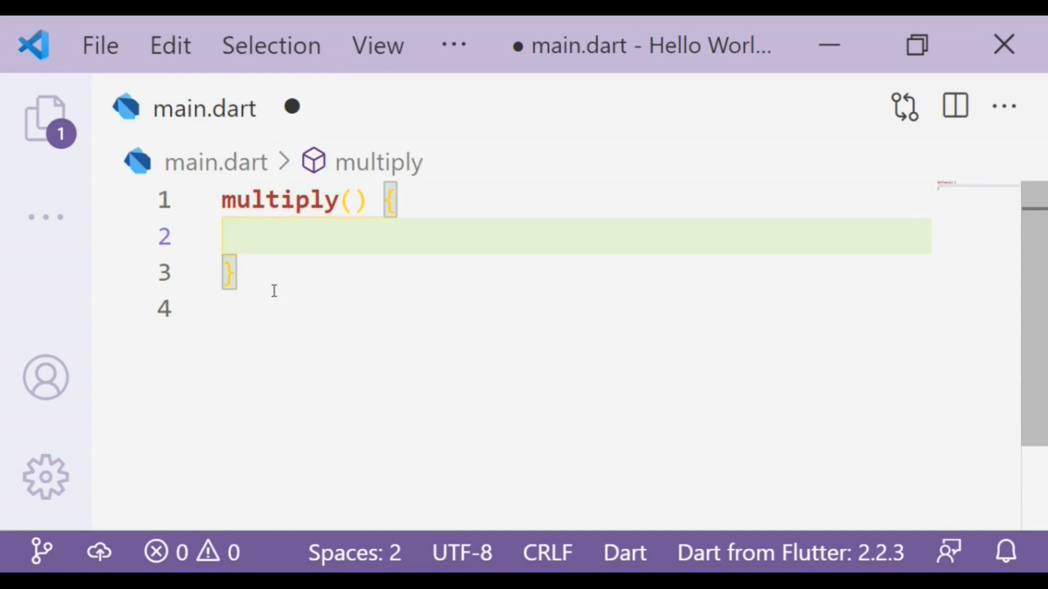
left_click(353, 200)
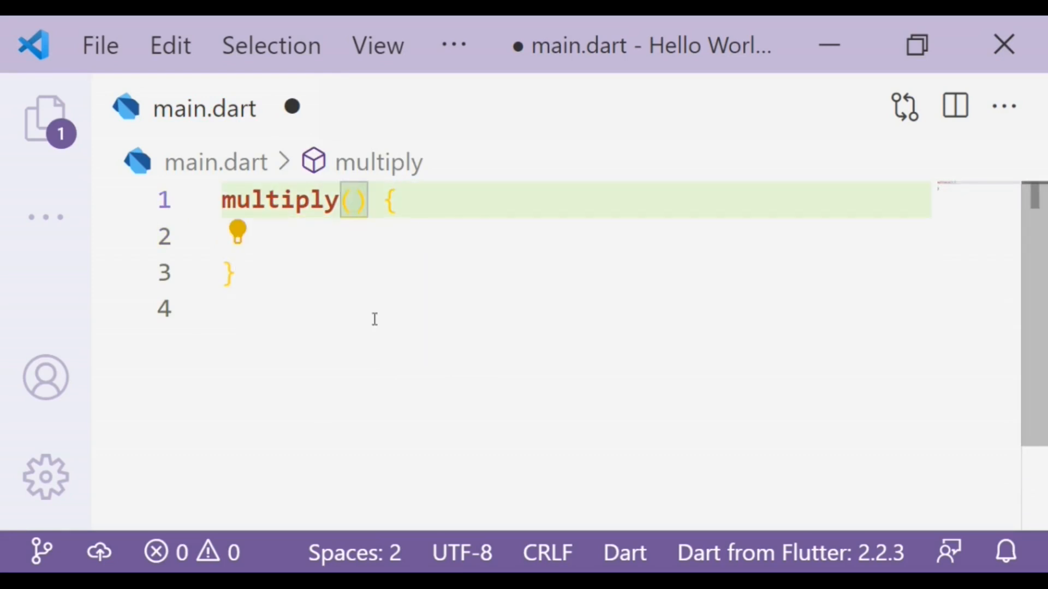
type("int")
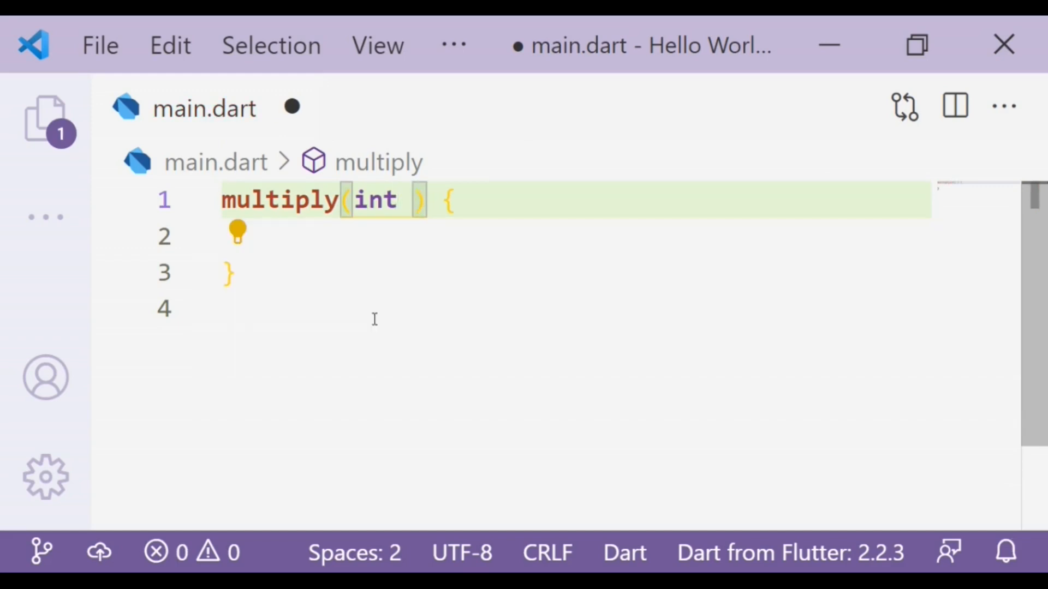
type("num1, int")
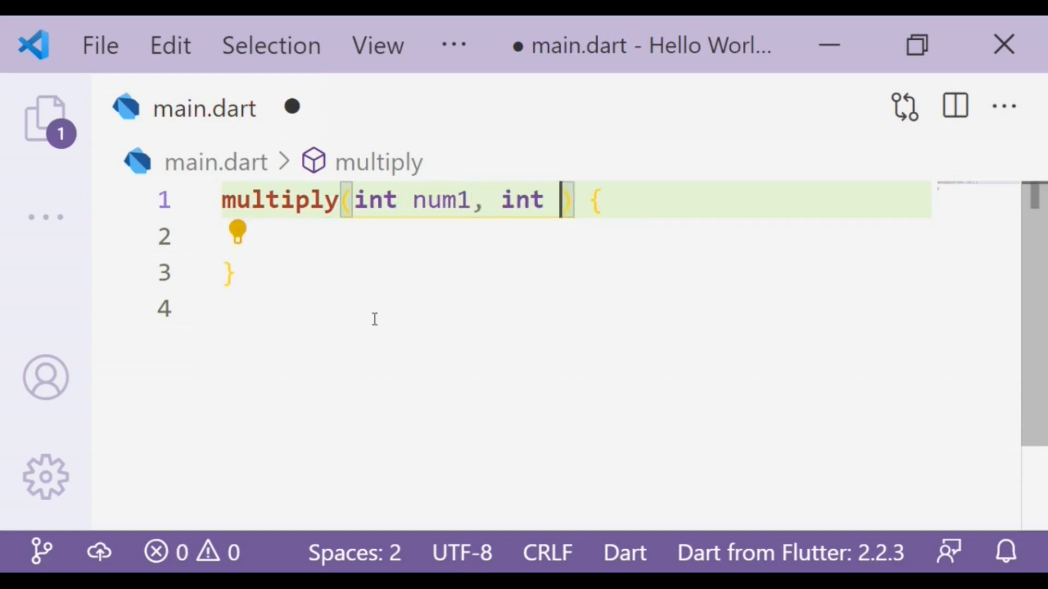
type("num2")
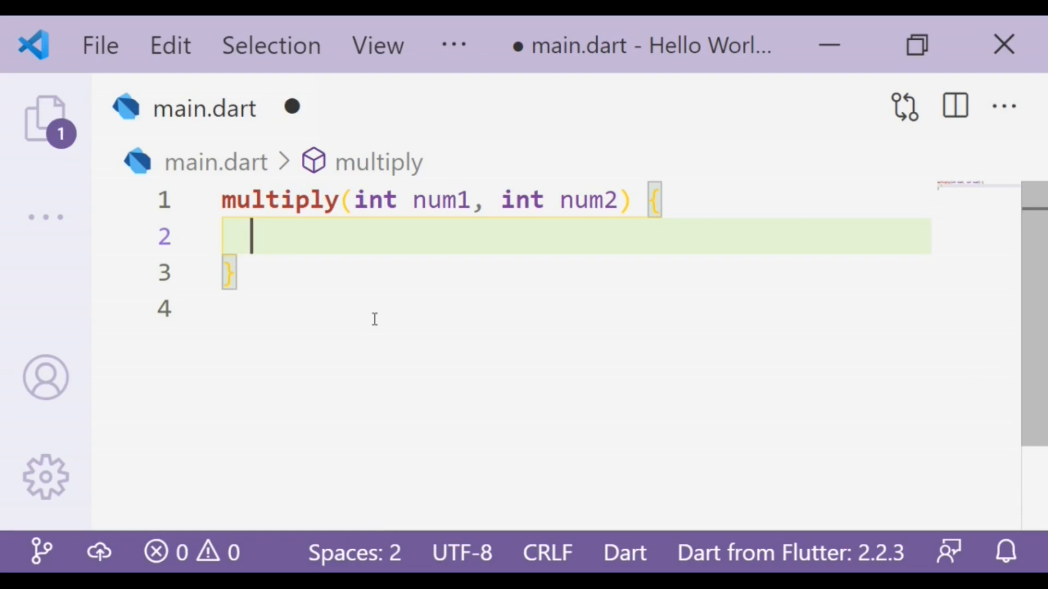
Compute int total = num1 * num2; inside and give multiply an int return type.
type("num1")
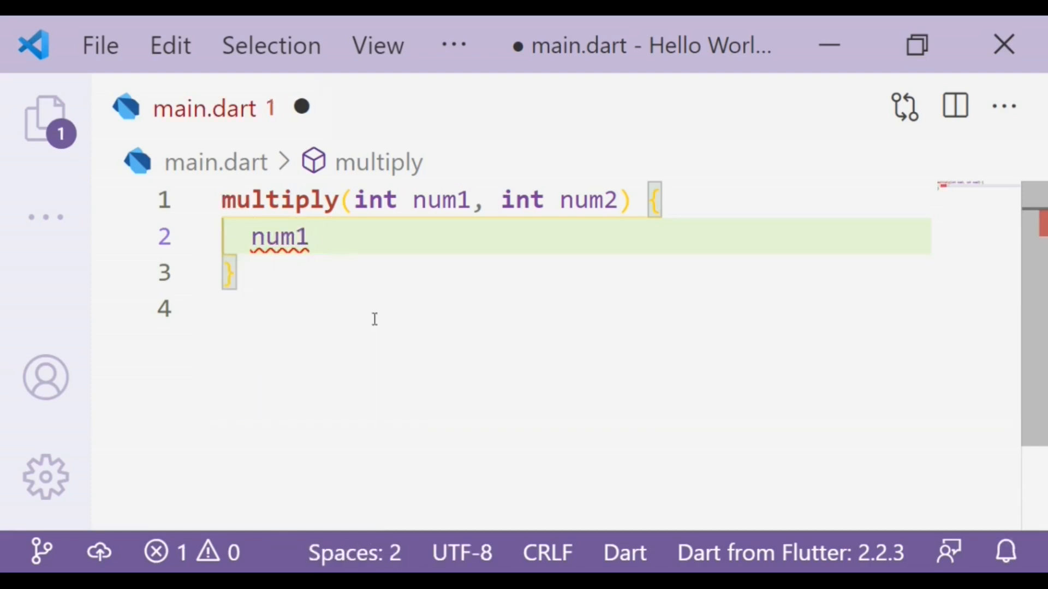
type("* num2;")
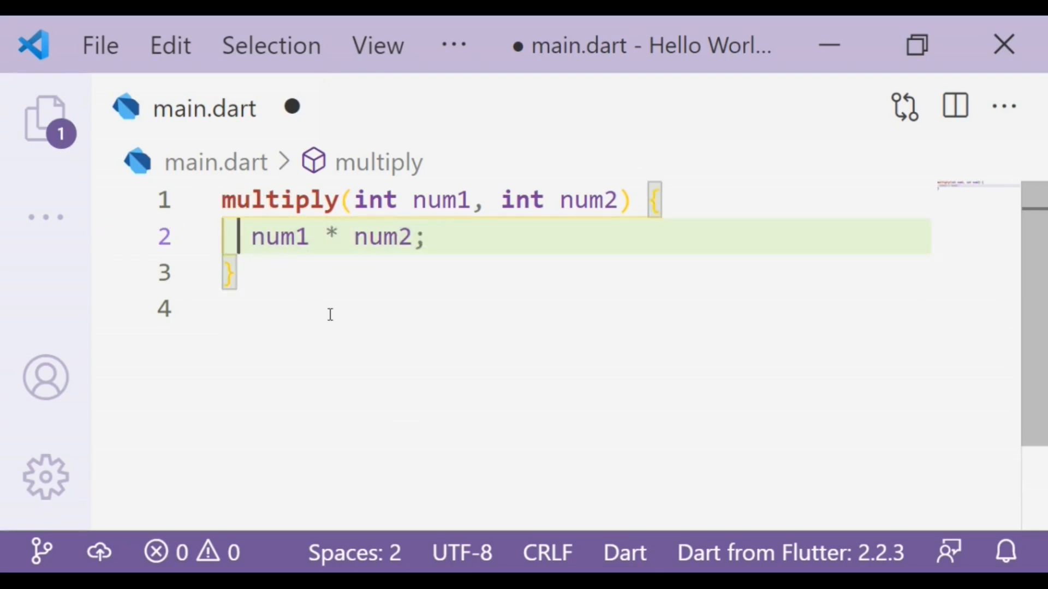
type("int")
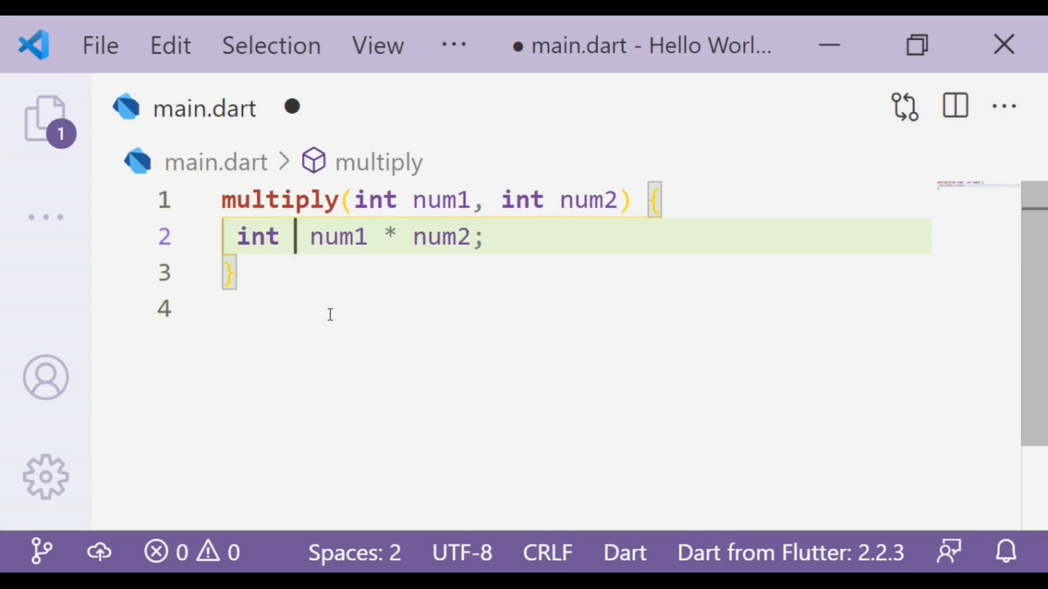
type("total")
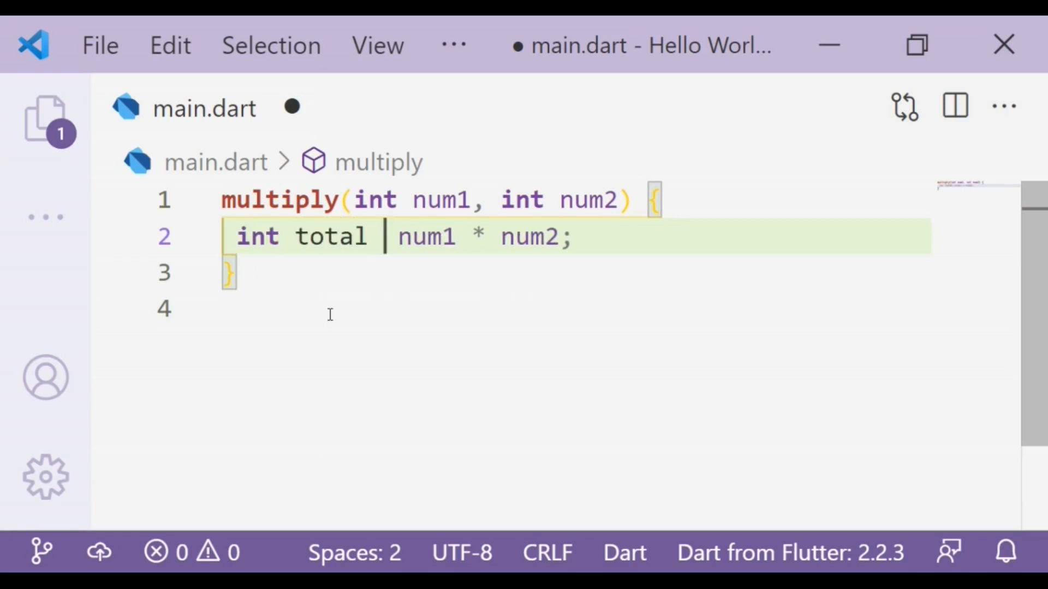
type("=")
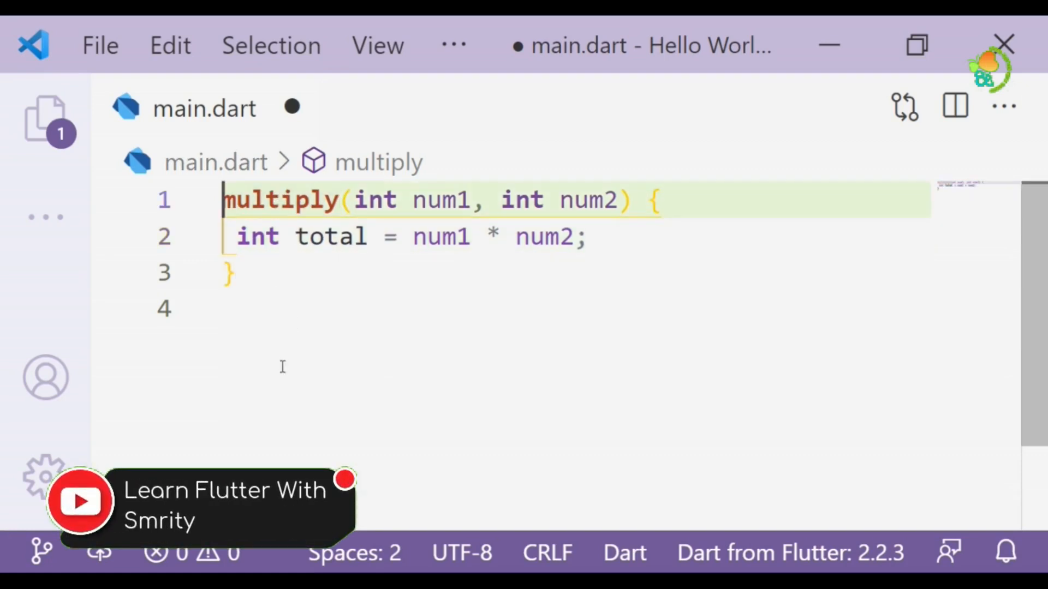
type("int")
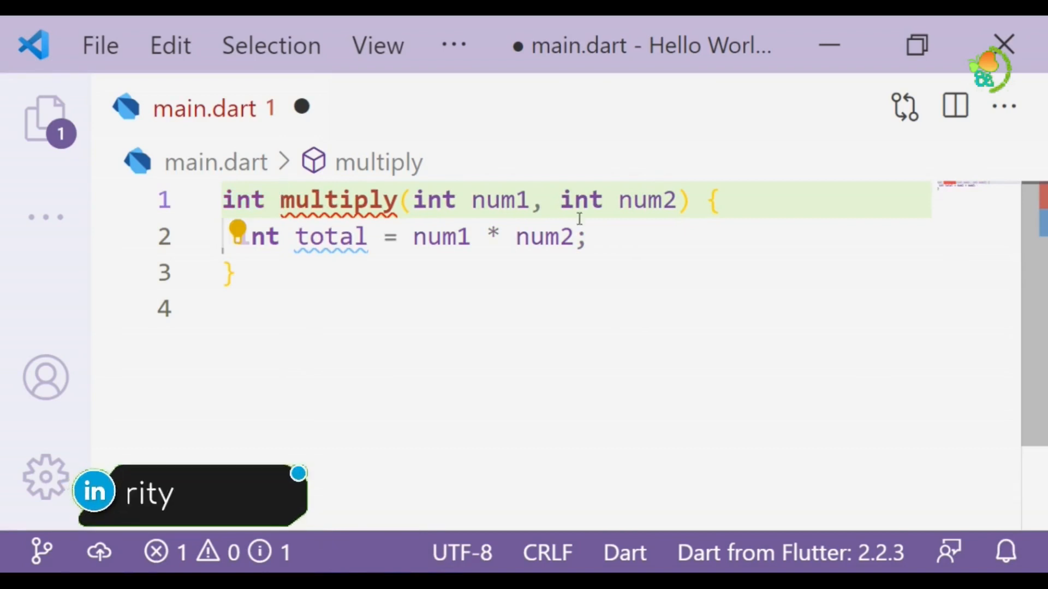
End multiply with return total; and leave a blank line below its closing brace.
key("enter")
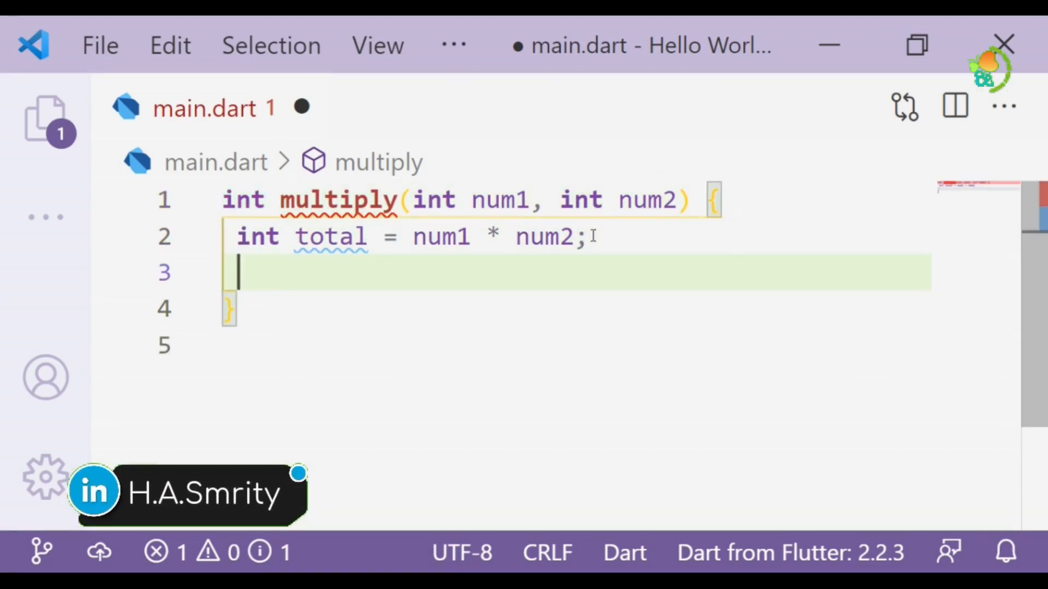
type("return")
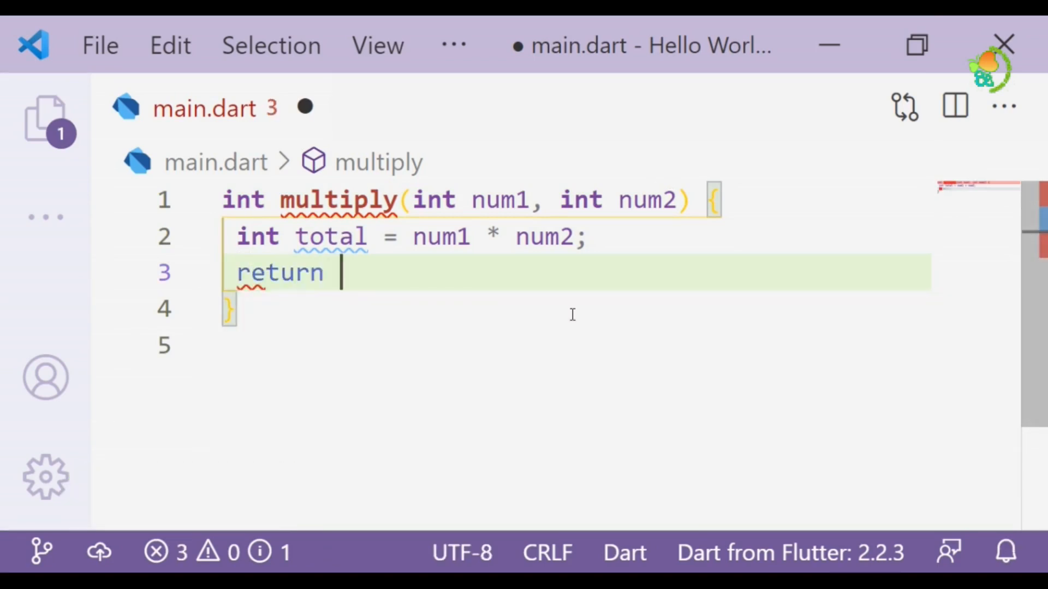
type("total;")
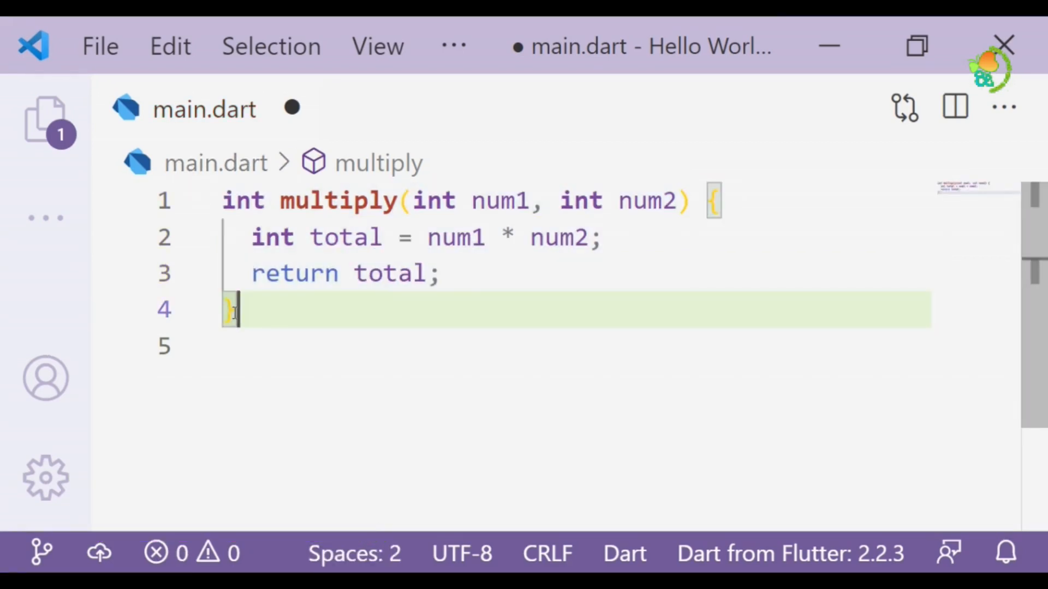
key("Enter")
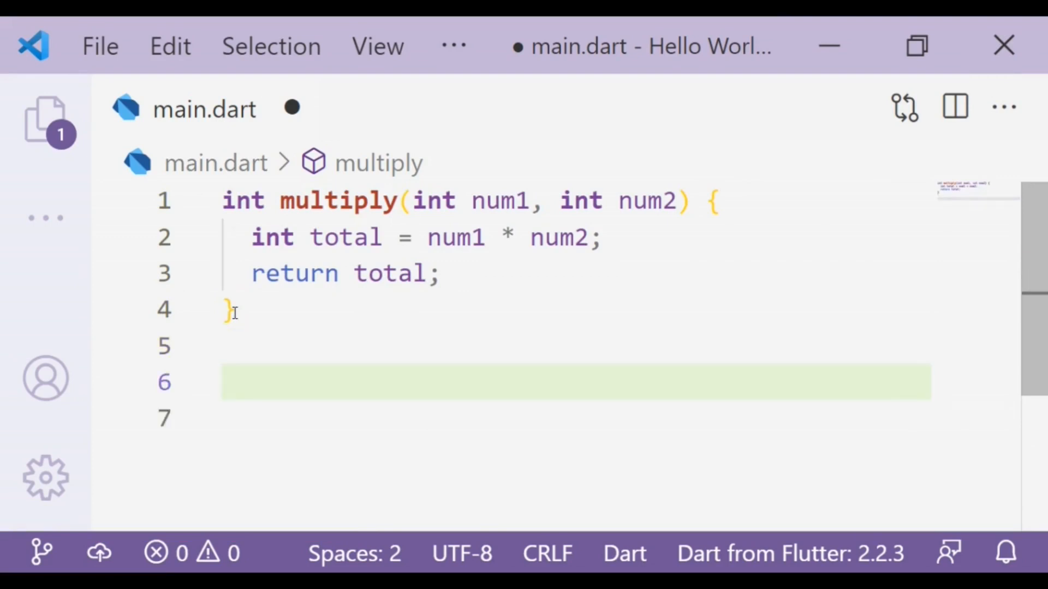
Add void main() calling multiply(5, 6); and save main.dart.
type("multiply(num1, num2")
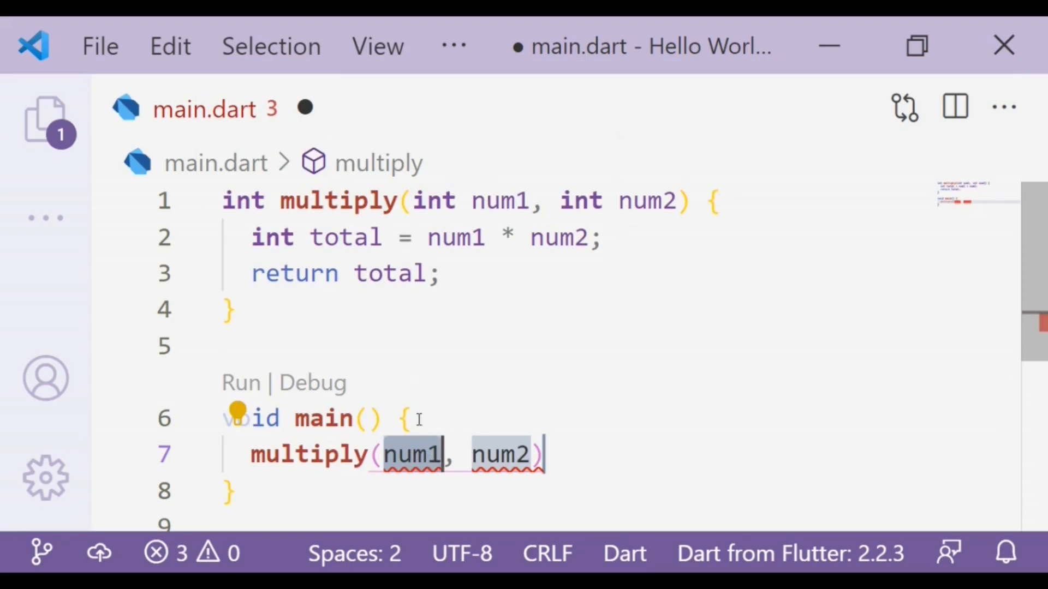
type("5")
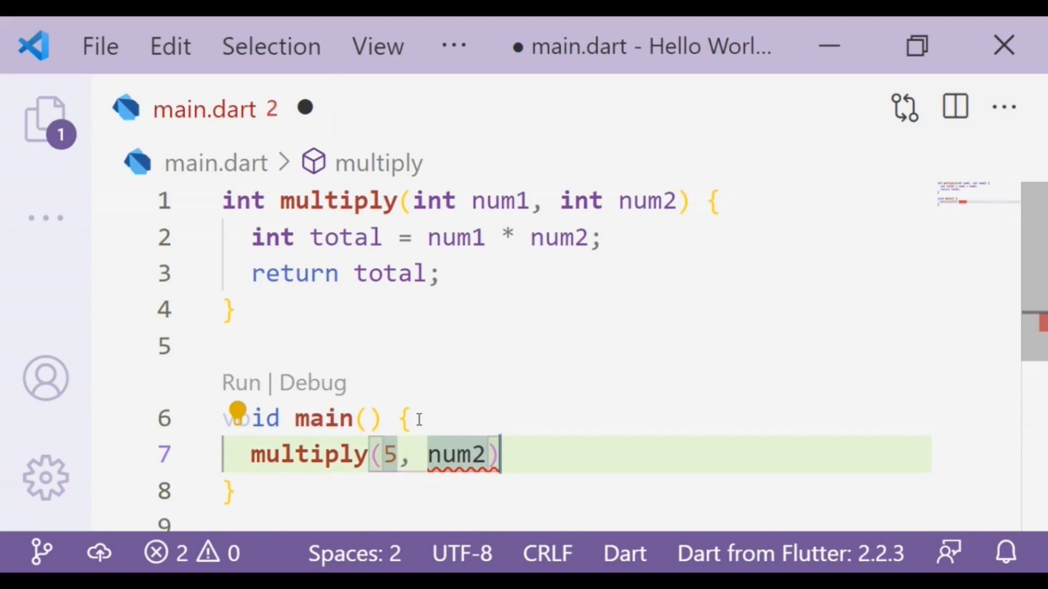
type("6")
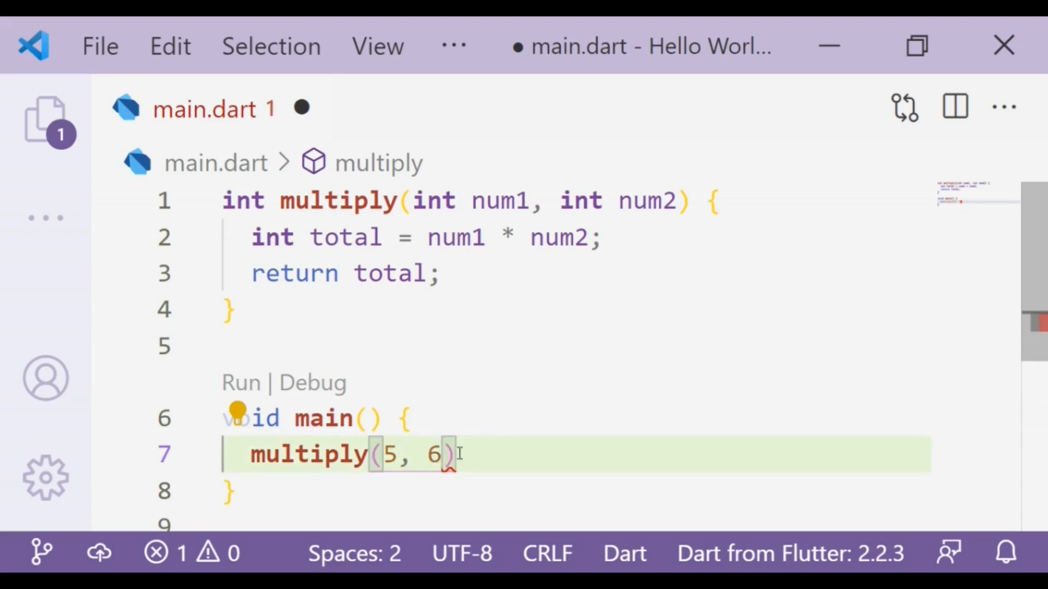
type(";")
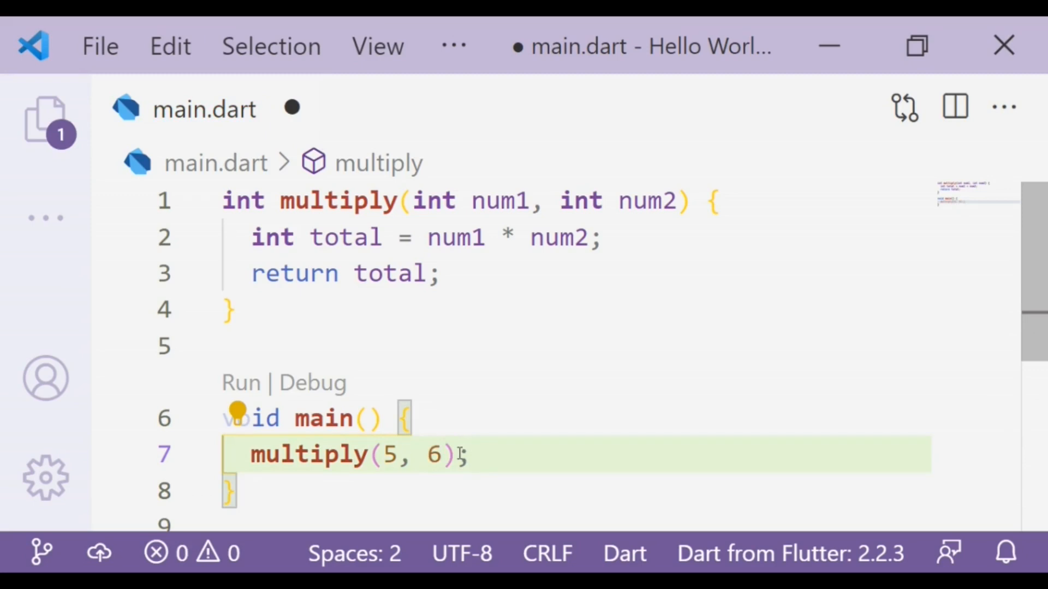
key("ctrl+s")
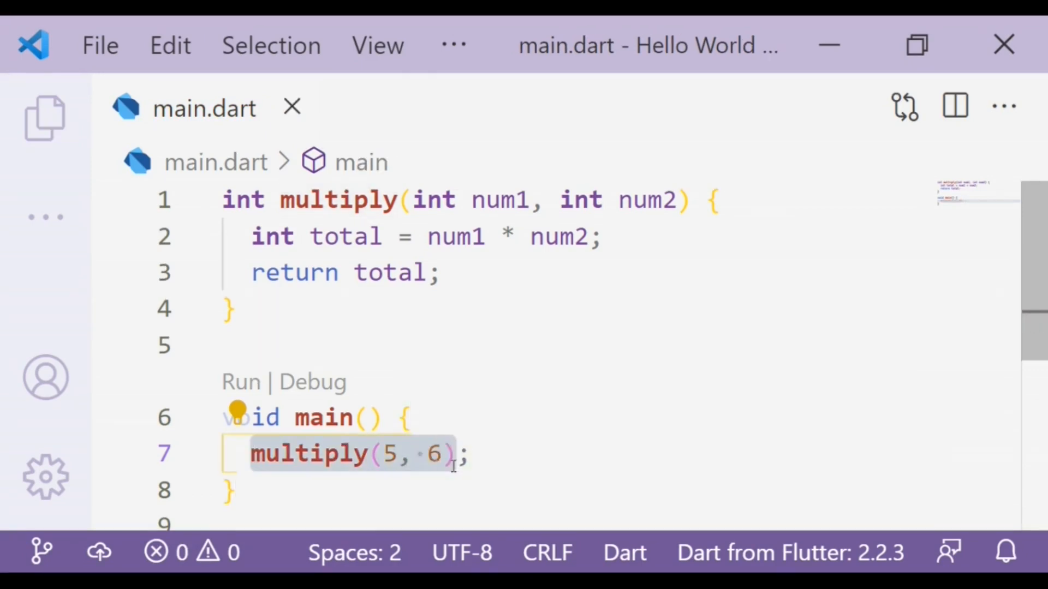
Wrap the call as print(multiply(5, 6)) so main prints the result.
type("print(object);")
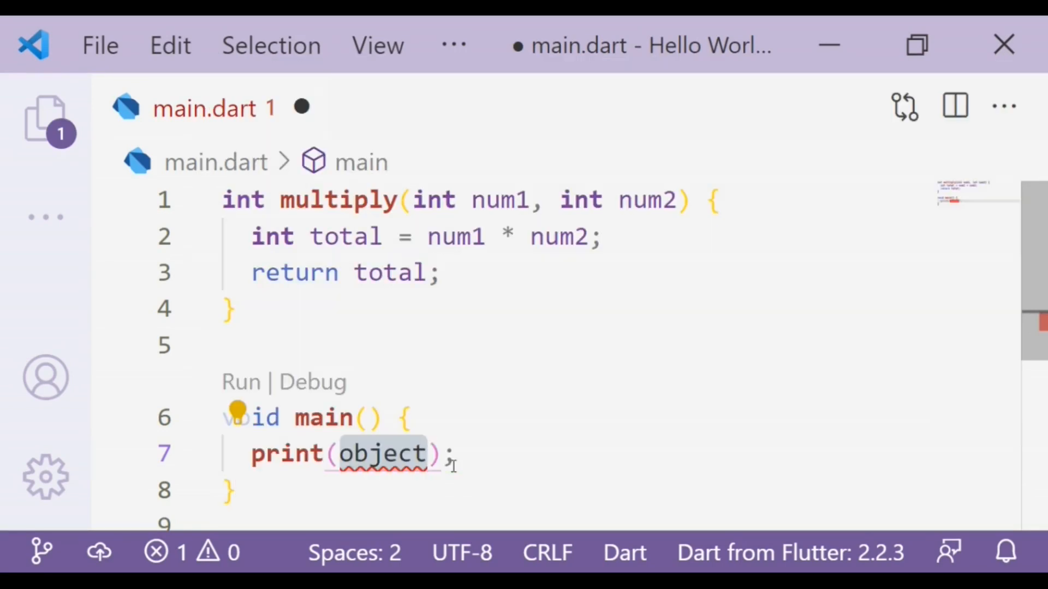
type("multiply(5, 6)")
type("print(object)")
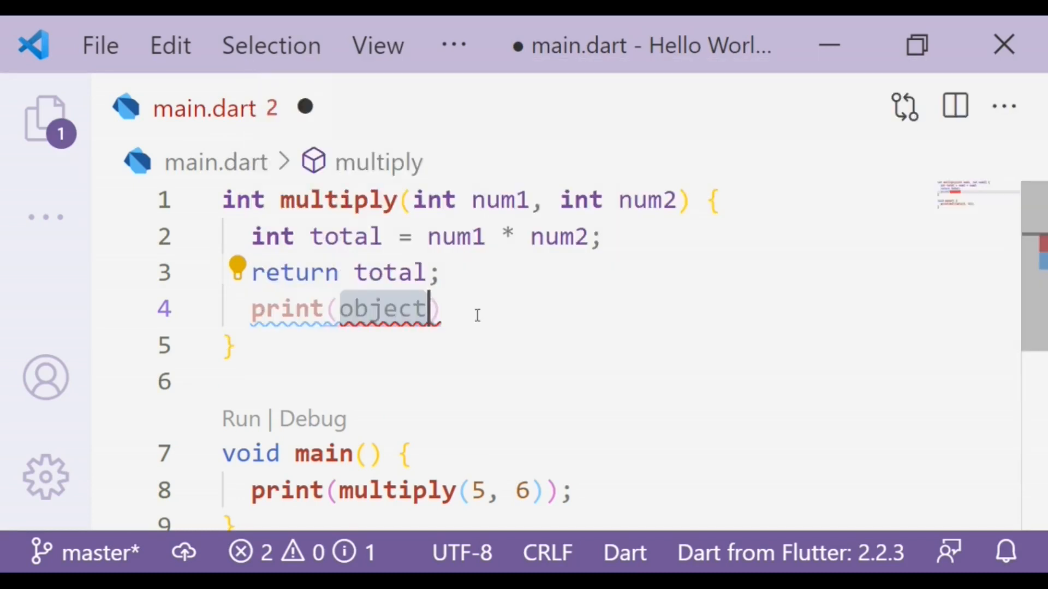
mouse_move(477, 314)
type(" // DEAD CODE, never executed")
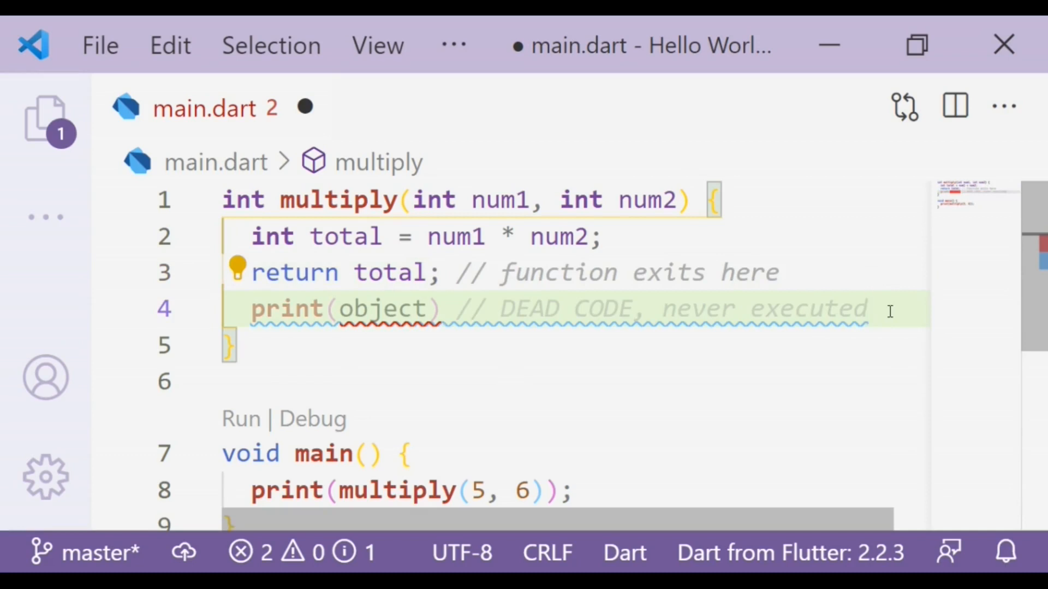
mouse_move(490, 365)
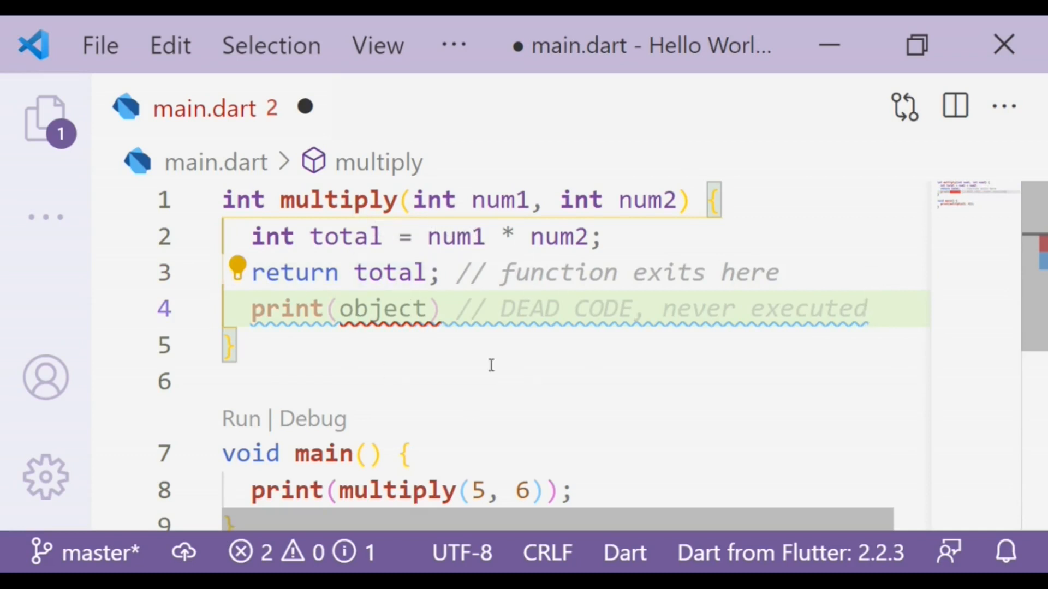
mouse_move(493, 370)
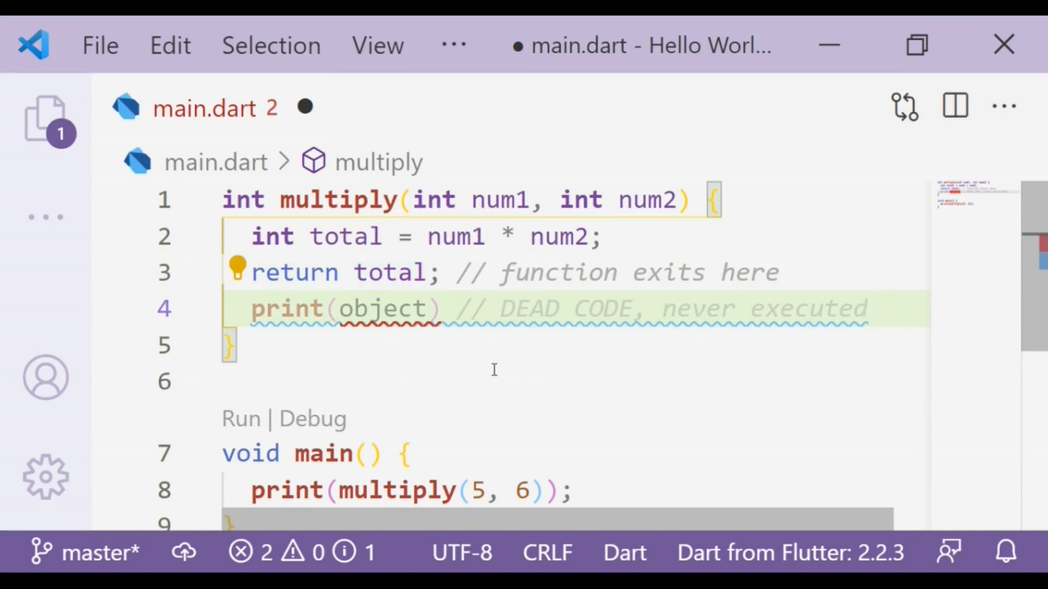